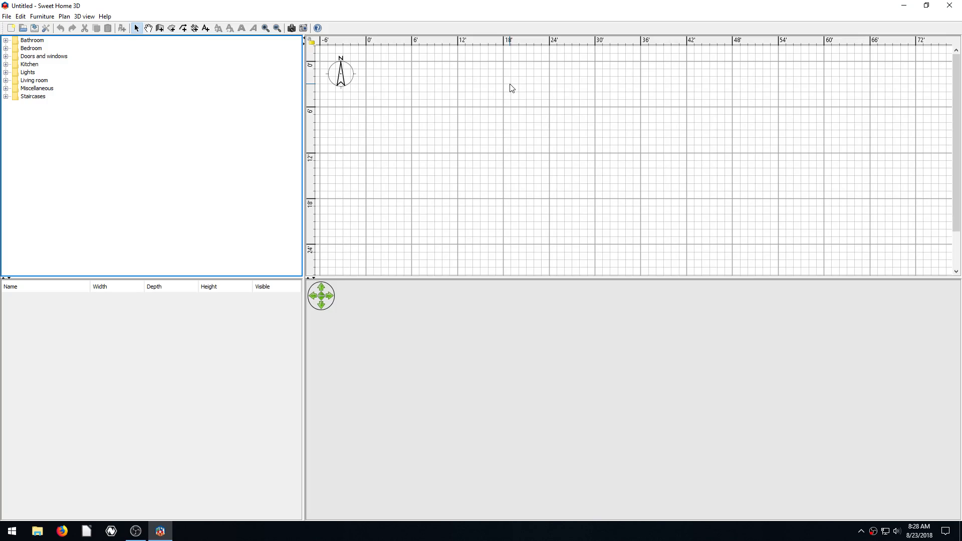
mouse_move(482, 40)
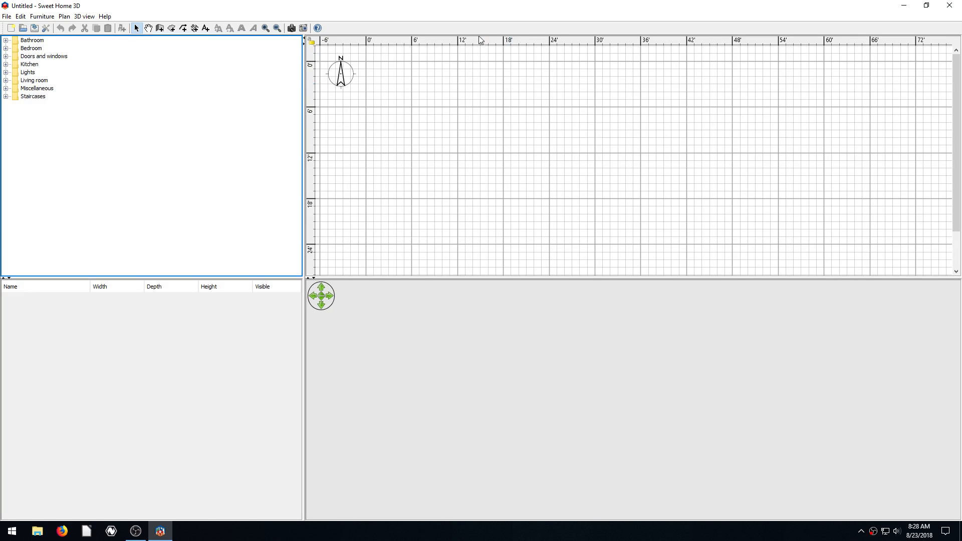
mouse_move(152, 72)
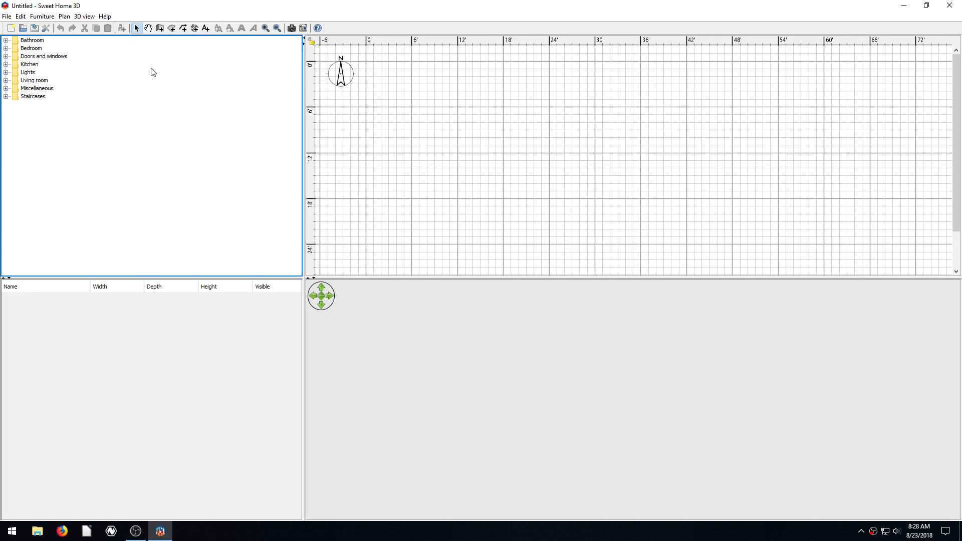
mouse_move(67, 48)
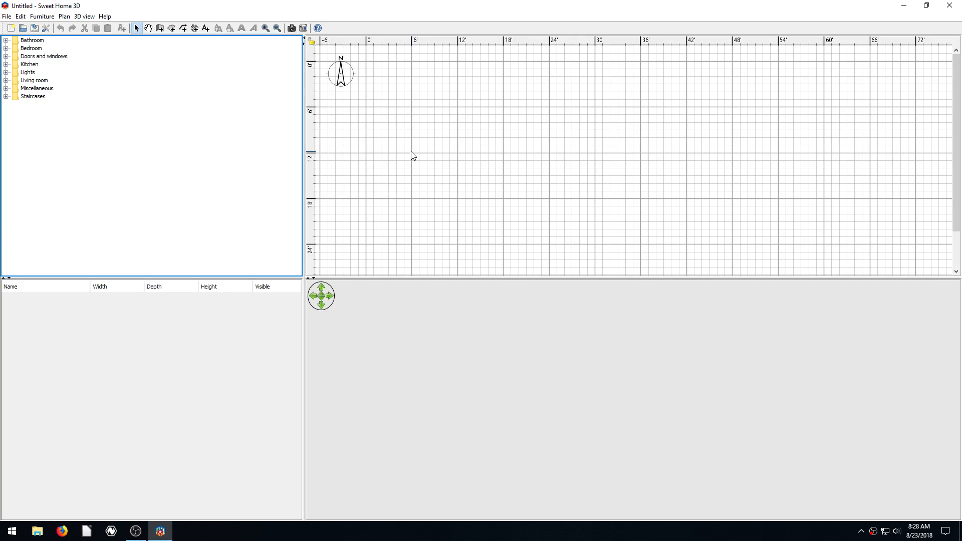
mouse_move(528, 170)
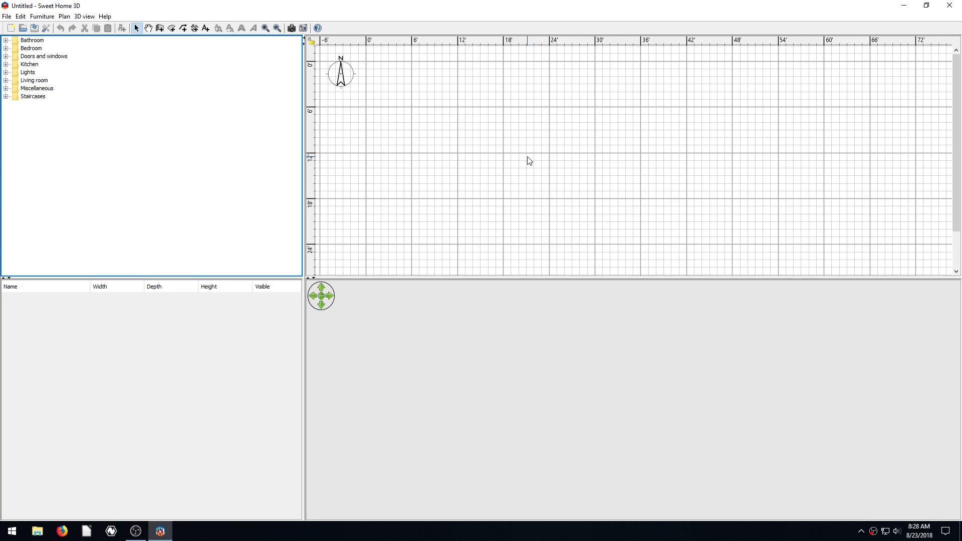
mouse_move(404, 163)
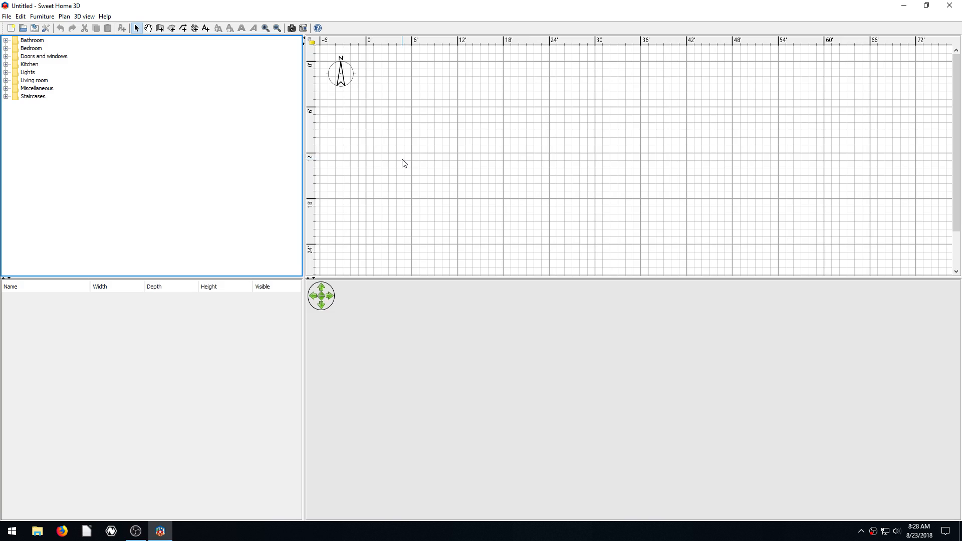
mouse_move(392, 144)
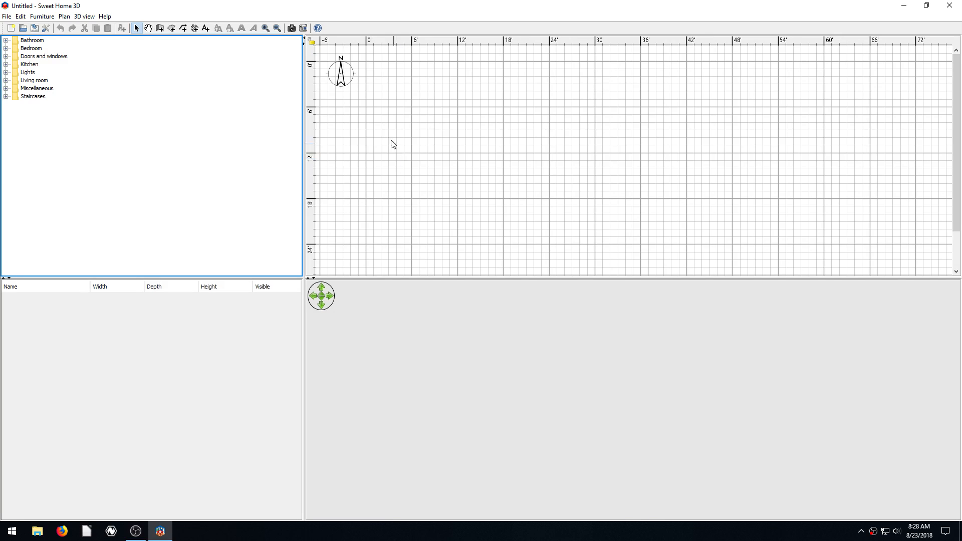
Draw the L-shaped 190 sq ft room floor and surround it with walls, checking it in 3D.
click(160, 29)
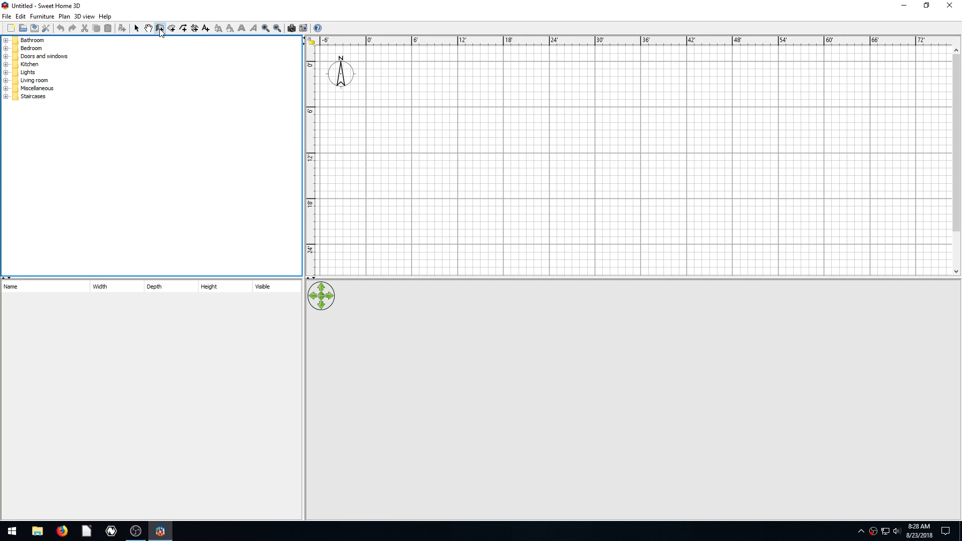
click(173, 28)
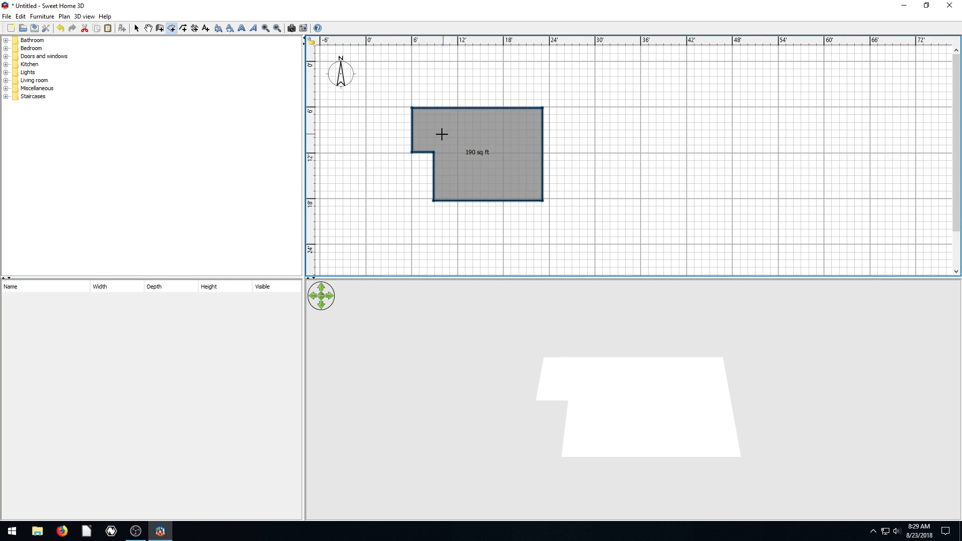
click(172, 28)
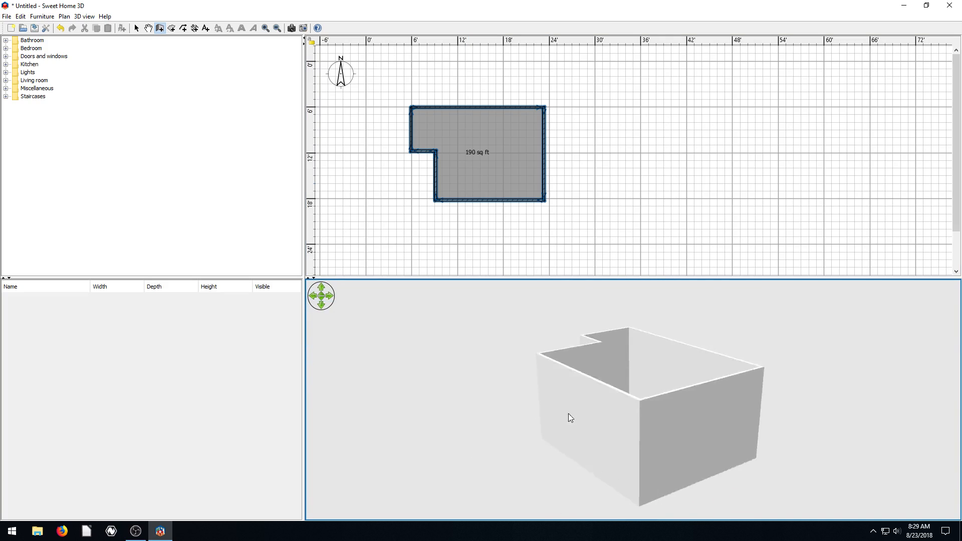
drag(570, 418, 692, 452)
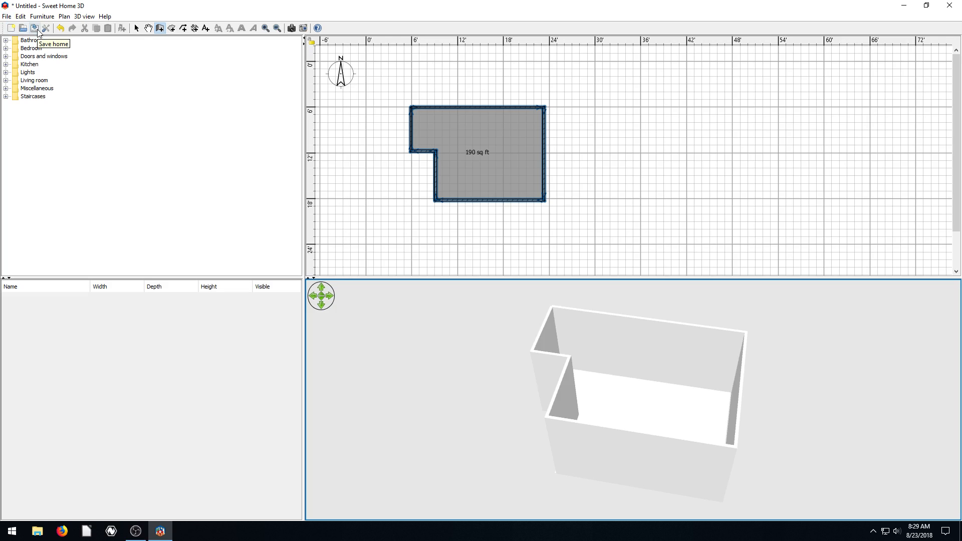
Save the home plan as 'myhouse' on the Desktop.
click(6, 16)
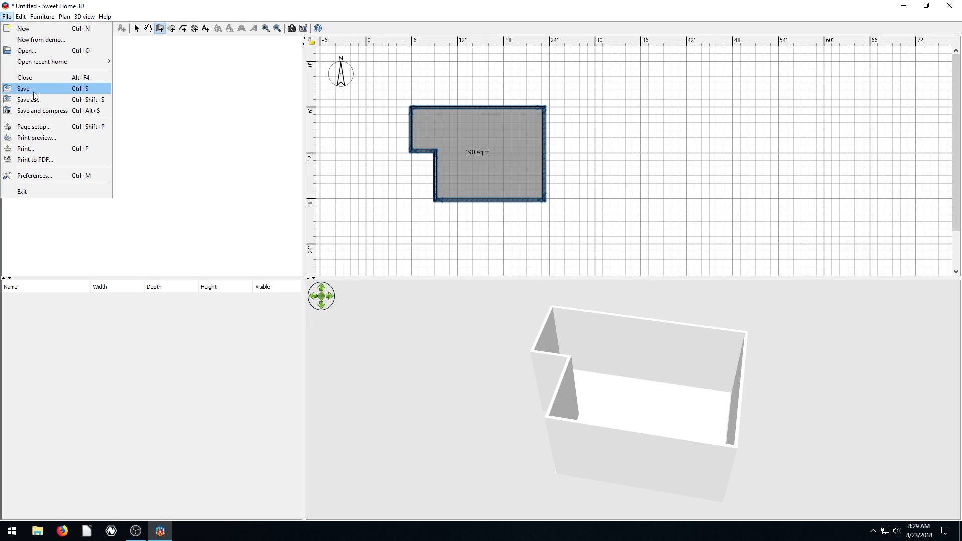
click(23, 88)
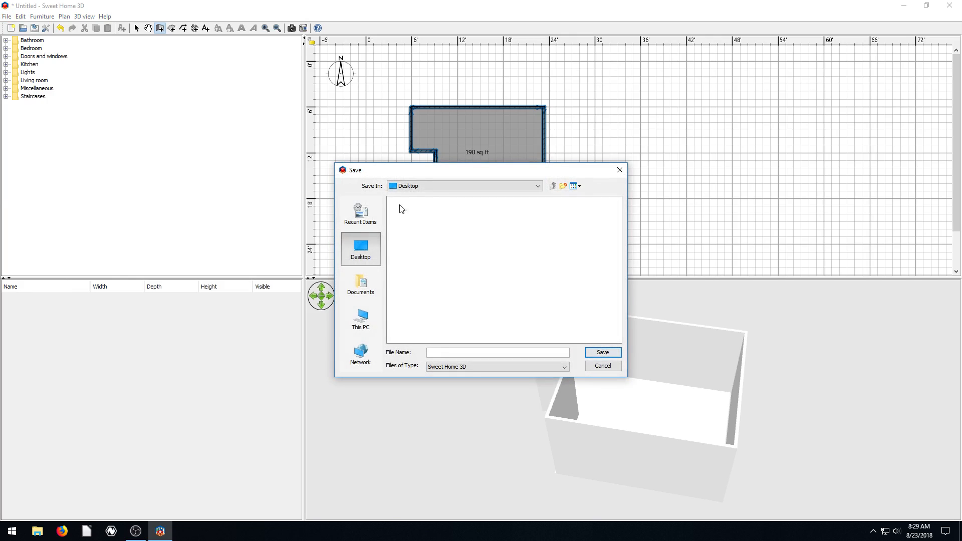
drag(429, 171, 674, 72)
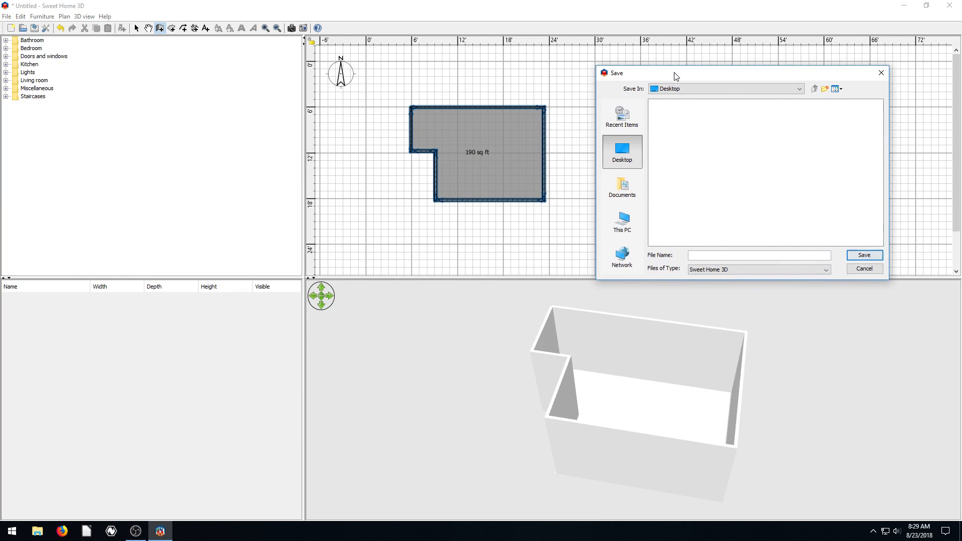
mouse_move(456, 208)
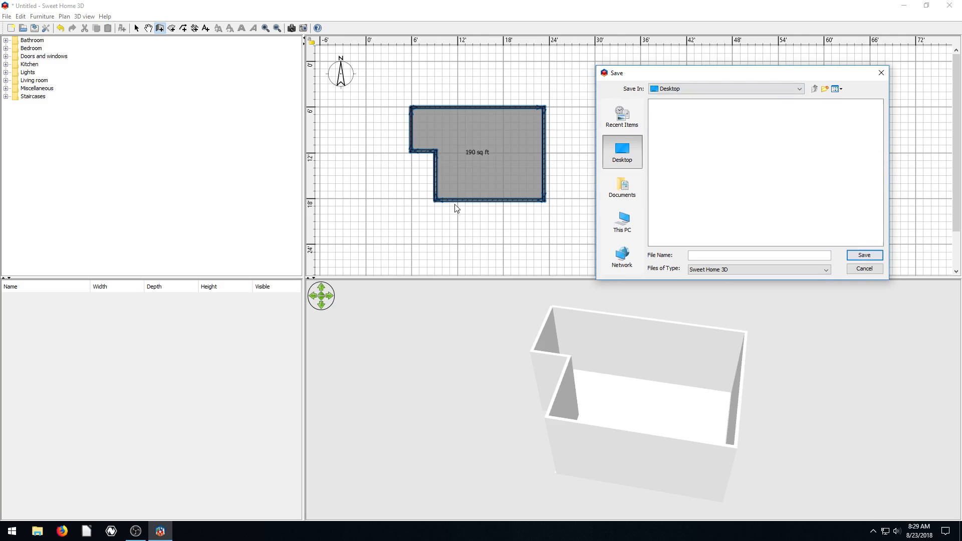
mouse_move(494, 111)
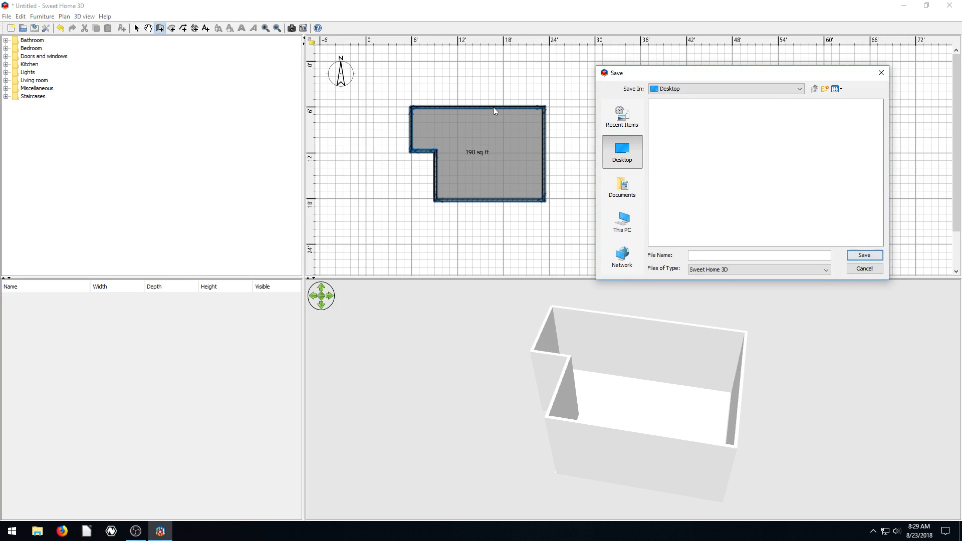
mouse_move(621, 151)
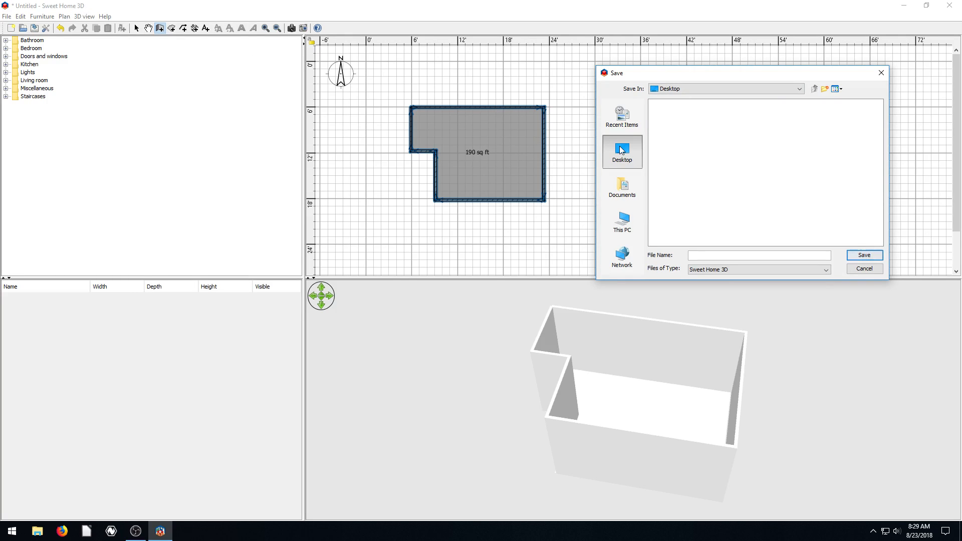
mouse_move(701, 166)
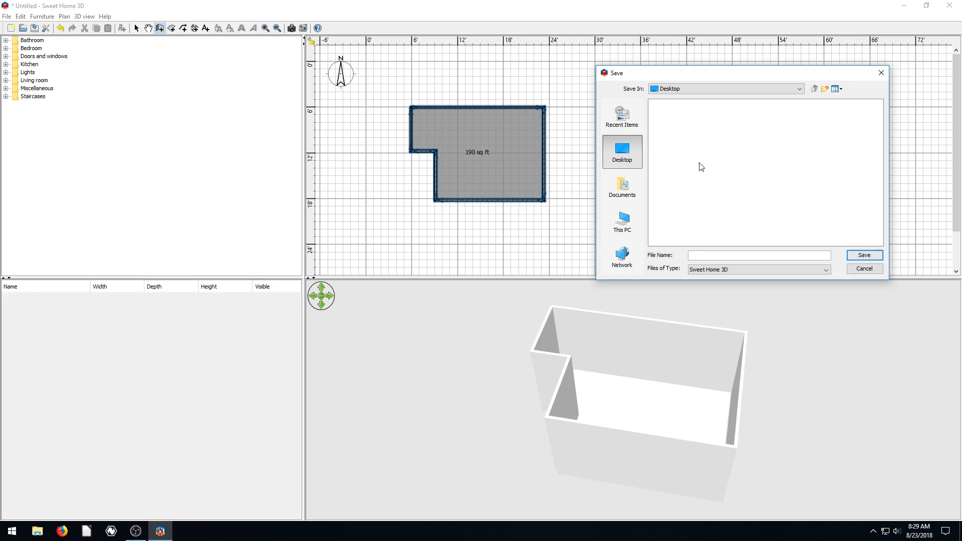
mouse_move(637, 159)
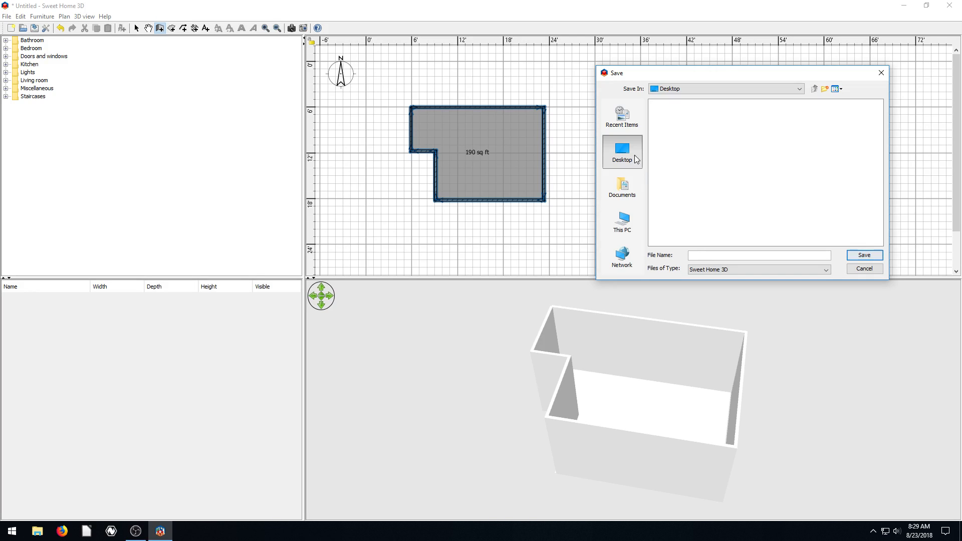
click(758, 255)
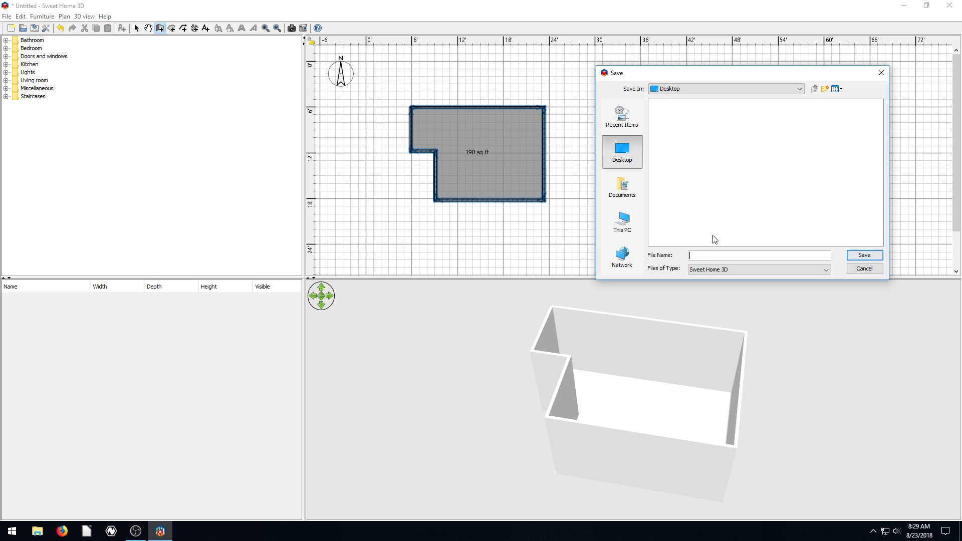
text(myhouse)
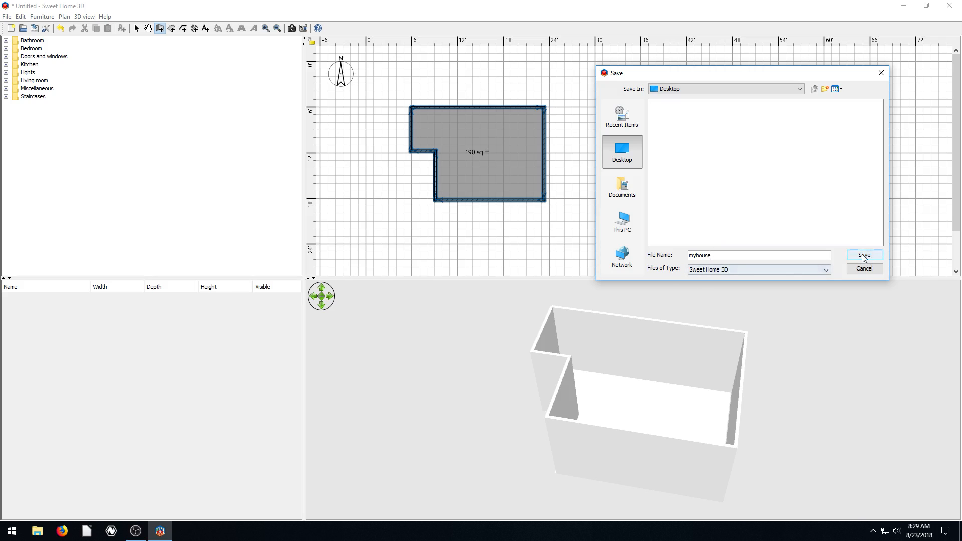
click(863, 255)
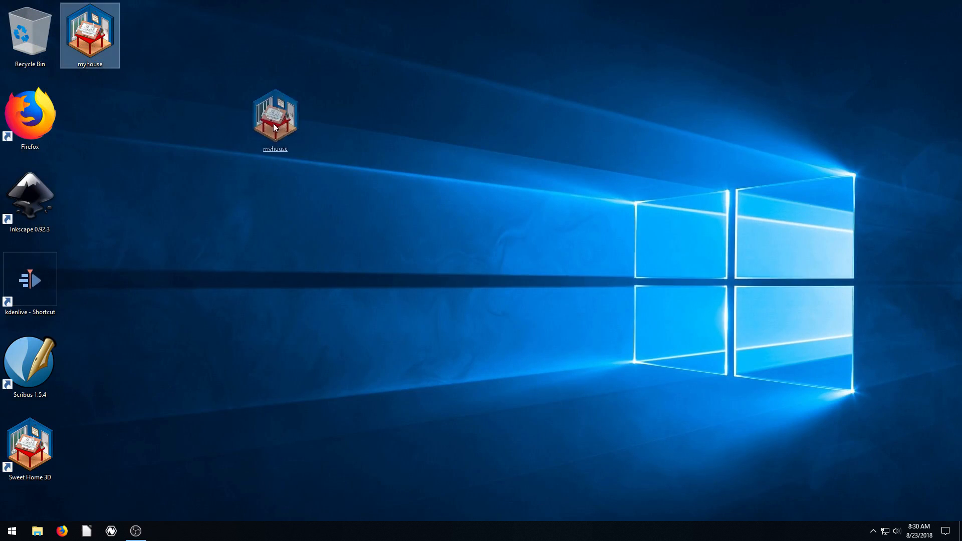
Move the myhouse file beside the Recycle Bin and reopen it in Sweet Home 3D.
drag(275, 116, 329, 118)
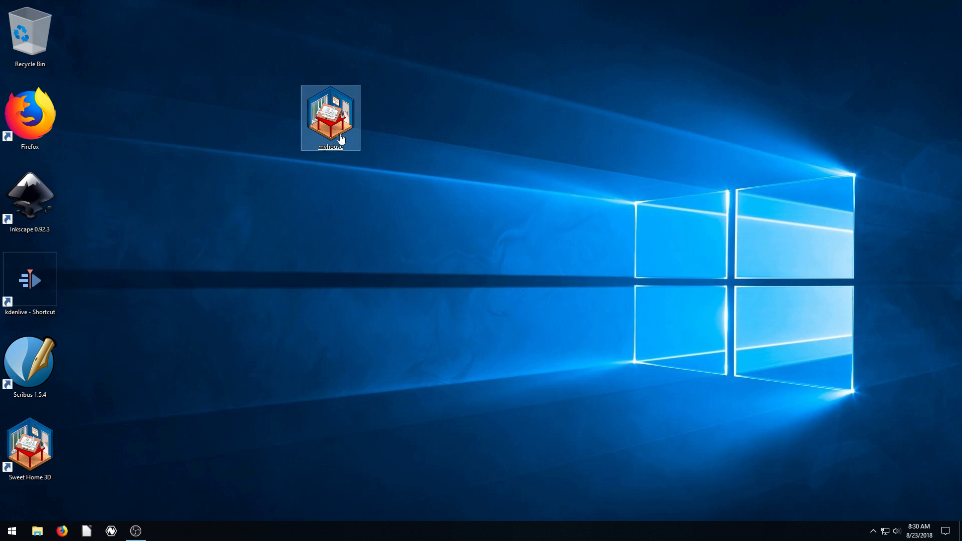
mouse_move(335, 127)
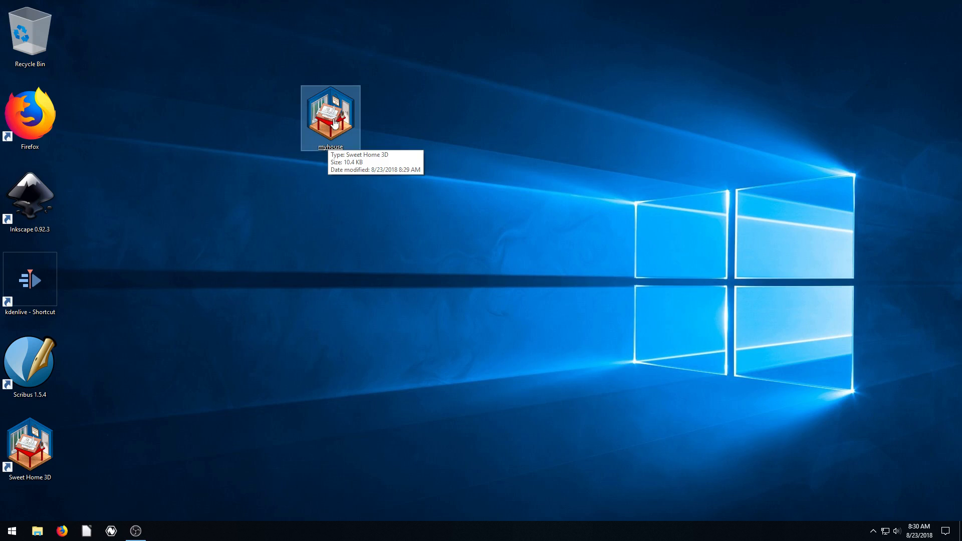
mouse_move(407, 126)
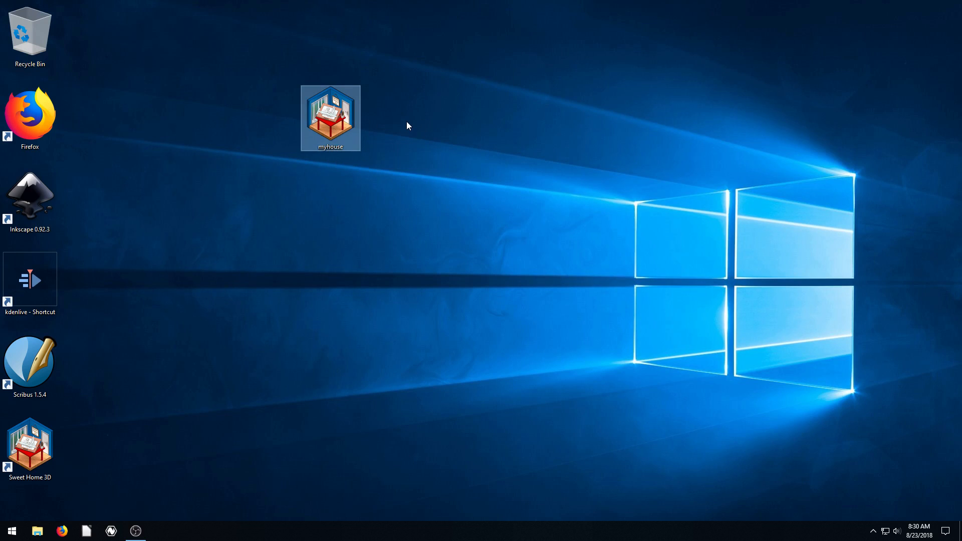
drag(330, 117, 89, 35)
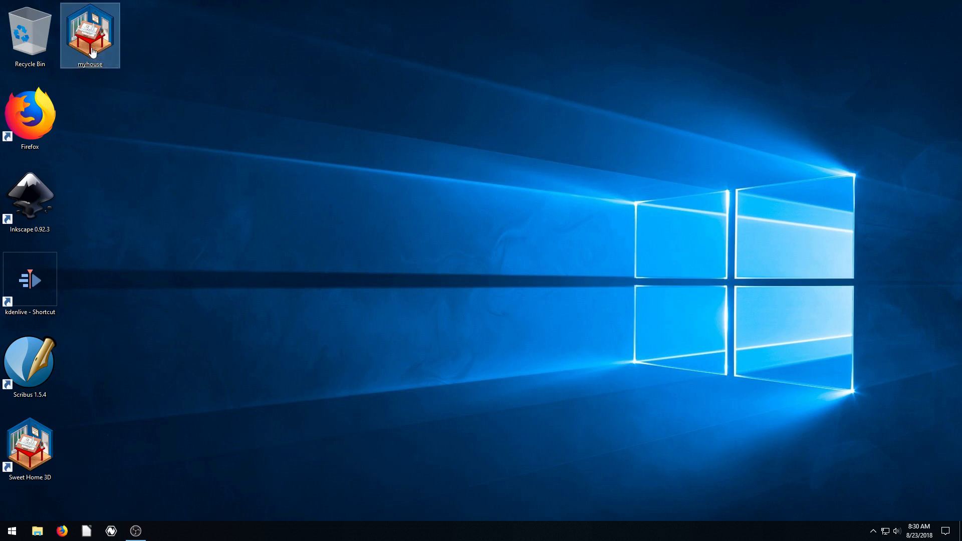
double_click(89, 31)
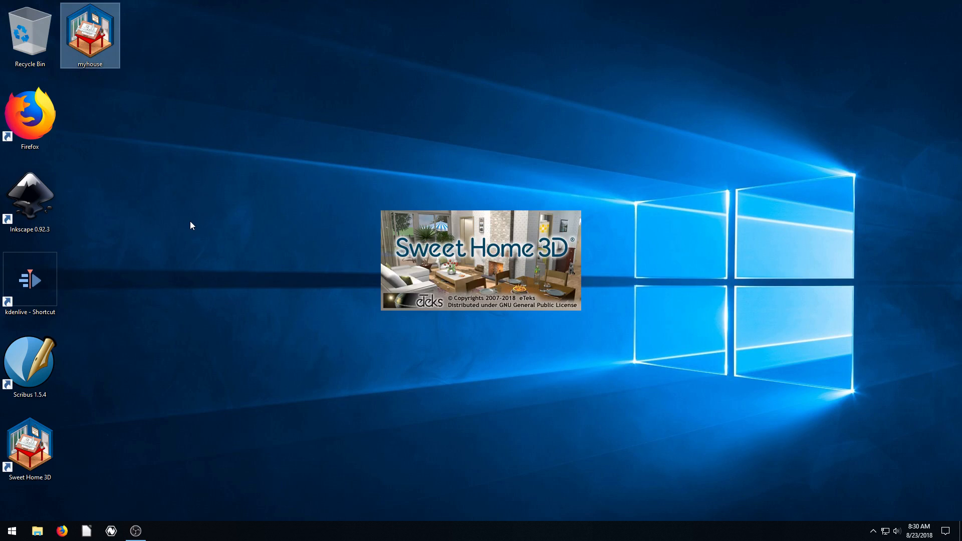
mouse_move(377, 310)
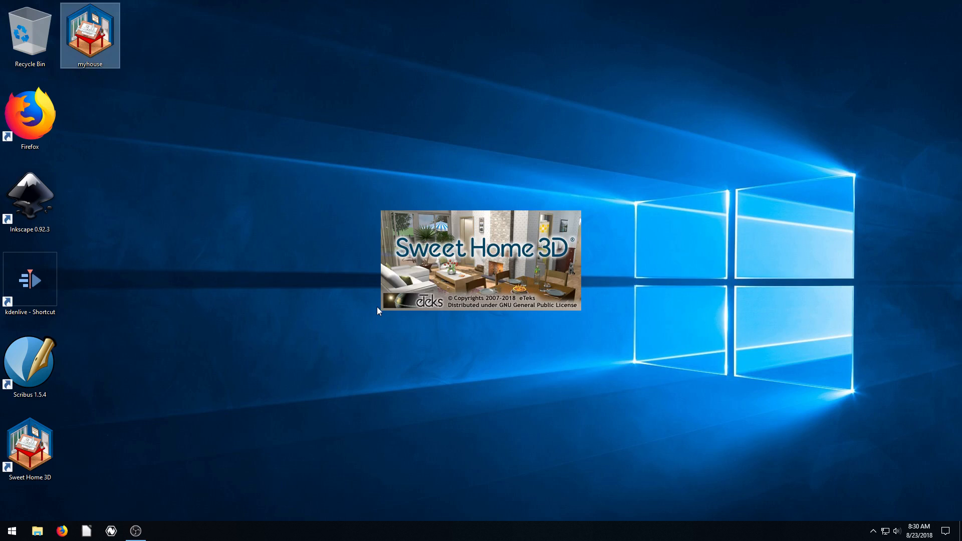
double_click(89, 37)
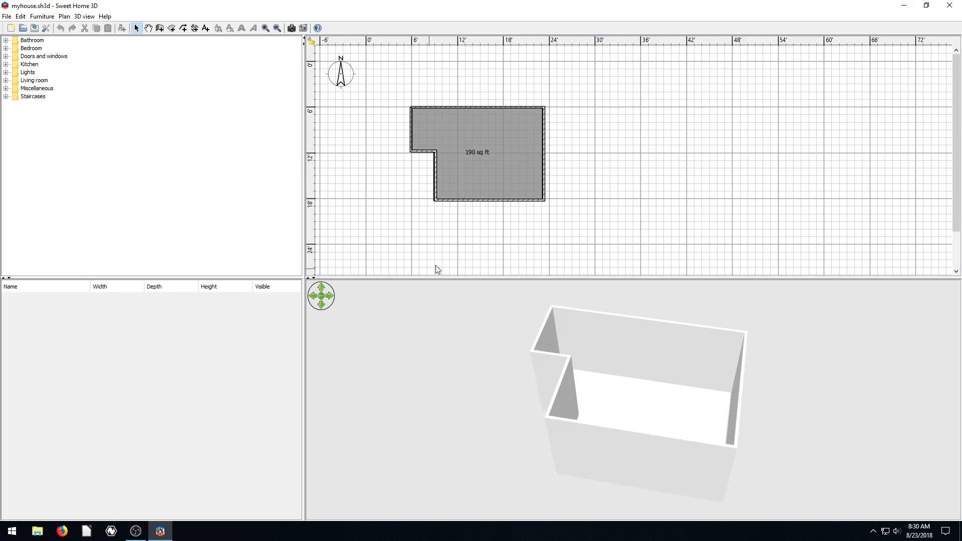
mouse_move(479, 170)
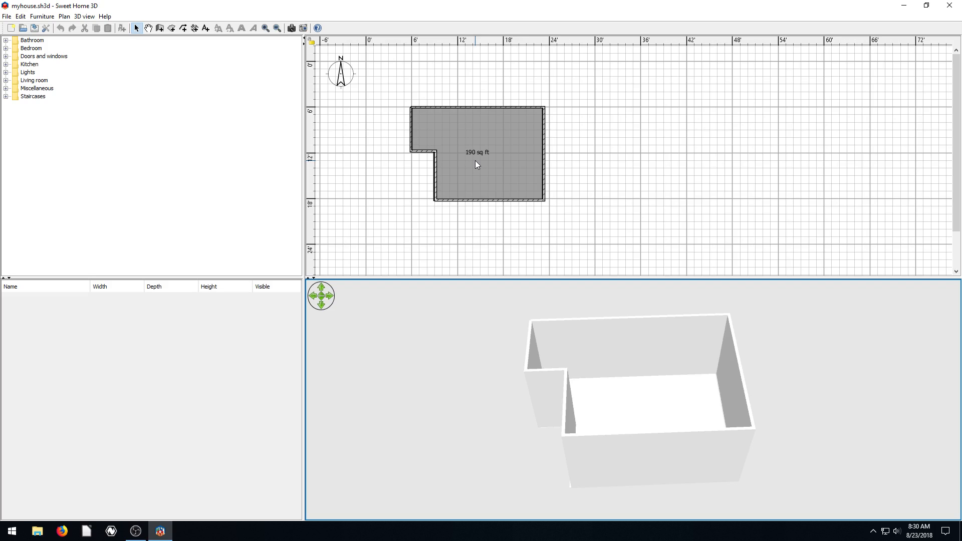
Orbit the 3D view so the room's notched corner faces the viewer.
drag(638, 393, 580, 422)
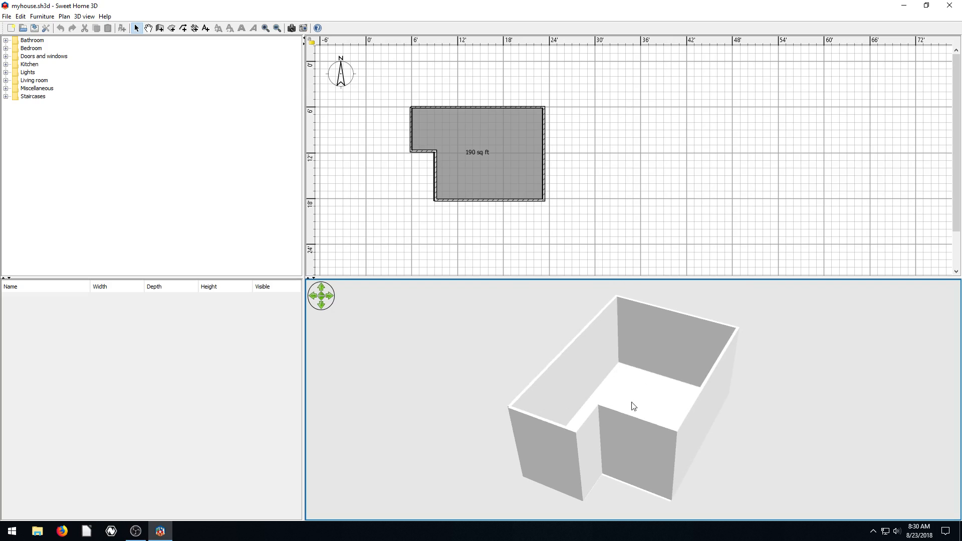
mouse_move(618, 399)
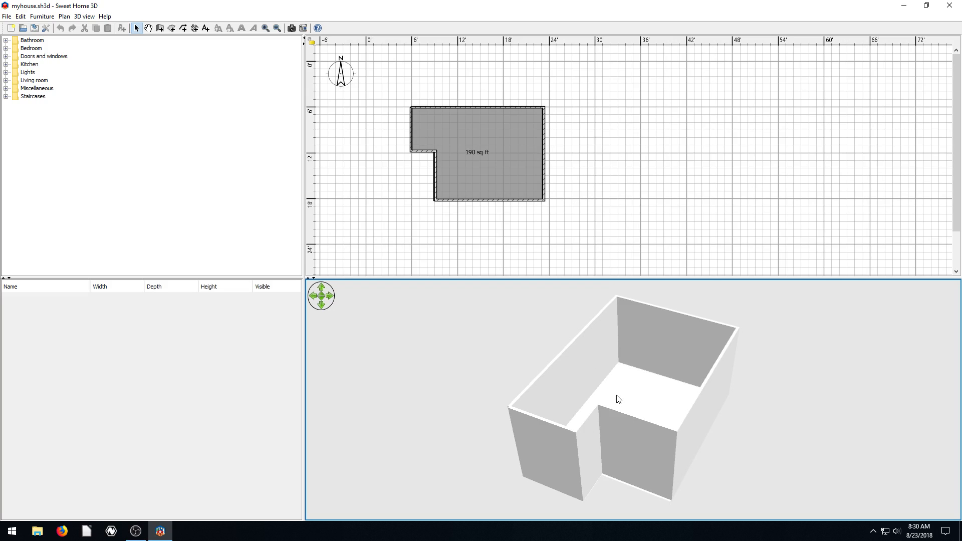
mouse_move(655, 386)
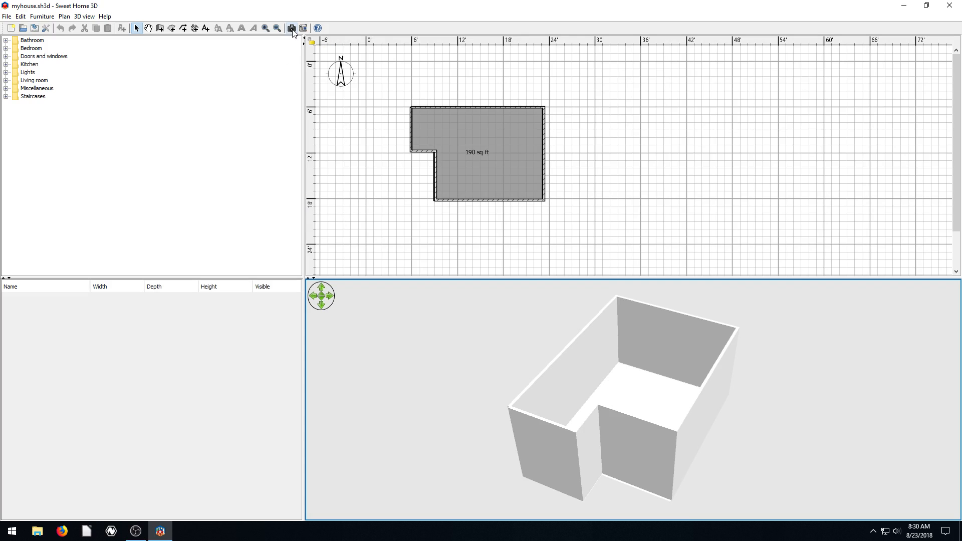
mouse_move(291, 28)
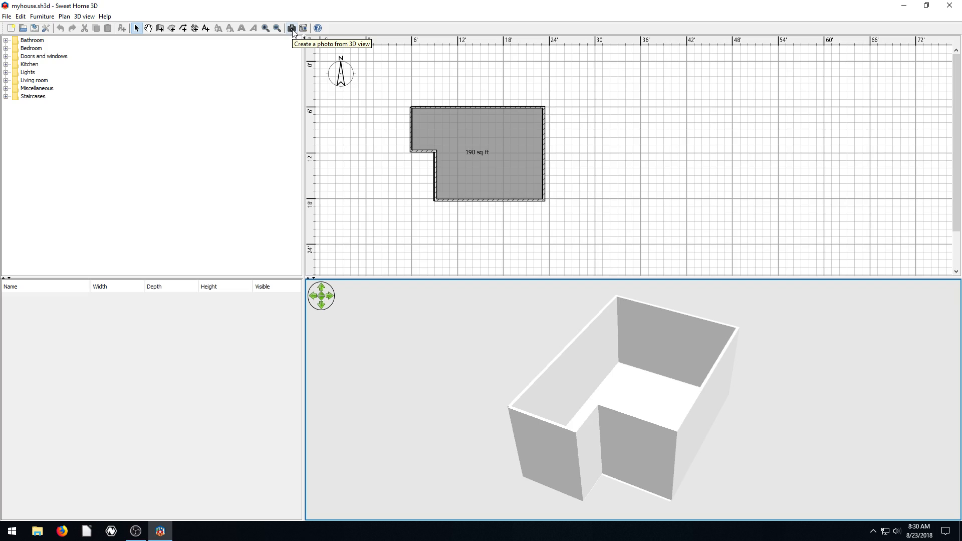
Render a 400 × 147 photo of the room, save it as myhouse.png on the Desktop, and minimize to the desktop.
click(290, 29)
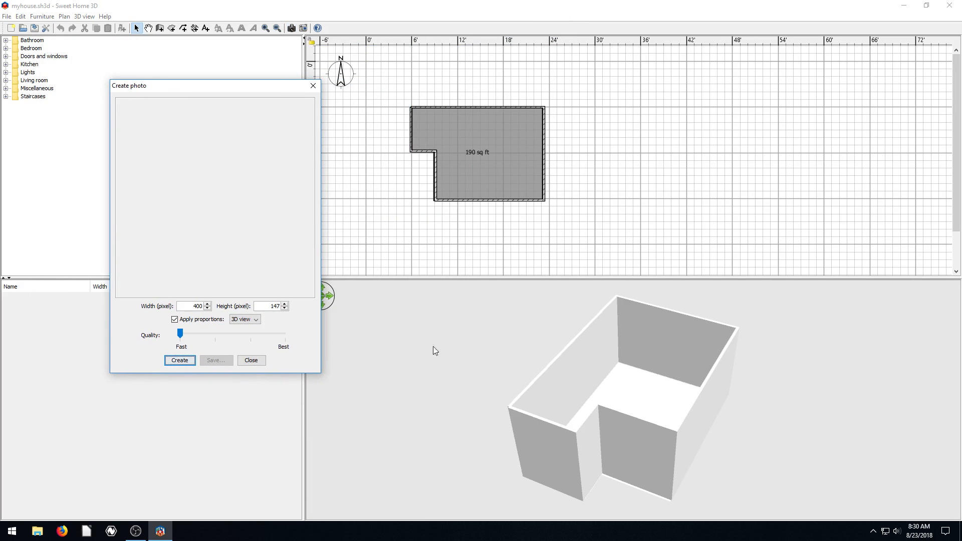
mouse_move(213, 347)
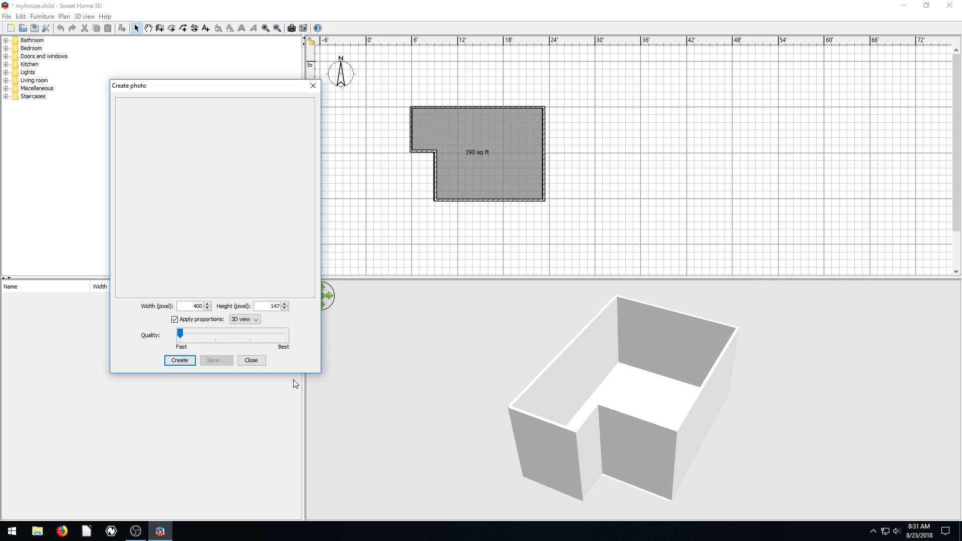
click(191, 305)
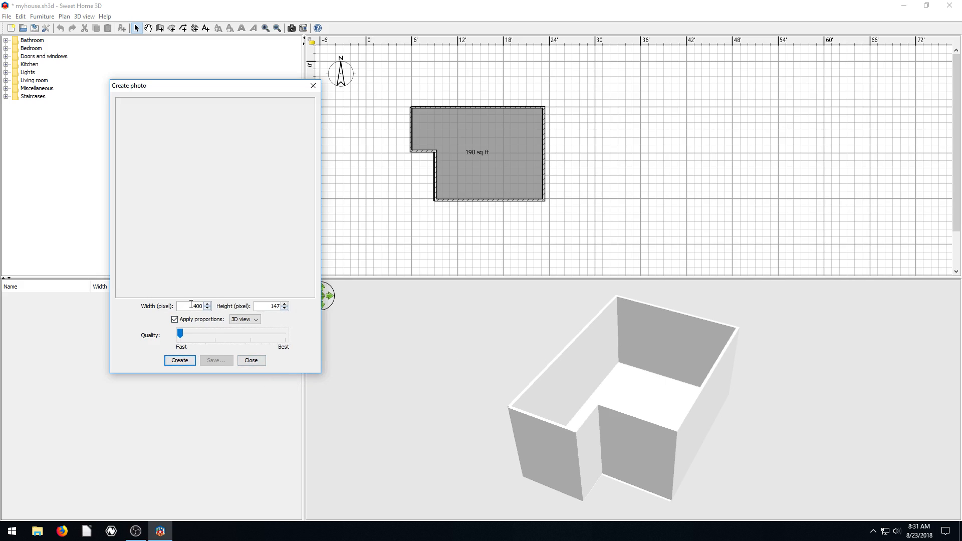
click(179, 360)
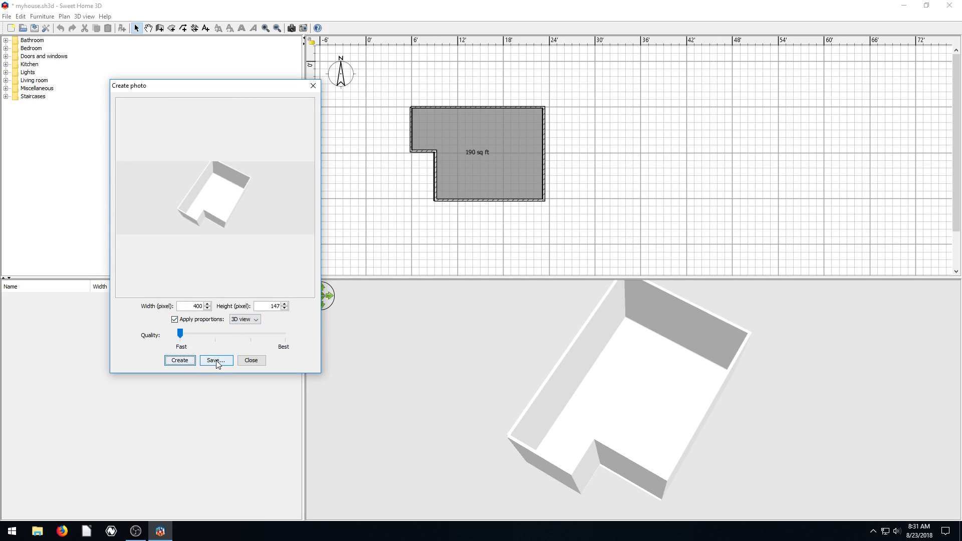
click(215, 359)
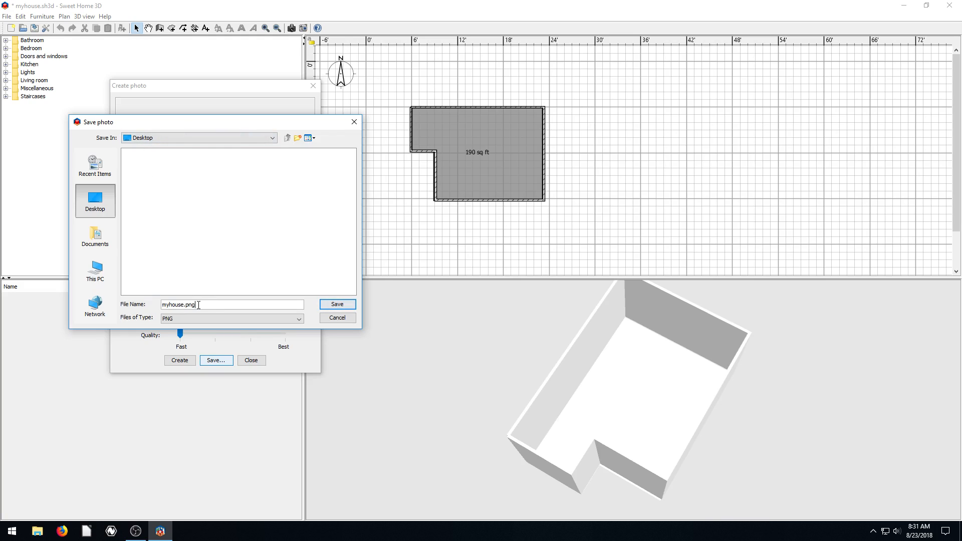
mouse_move(200, 318)
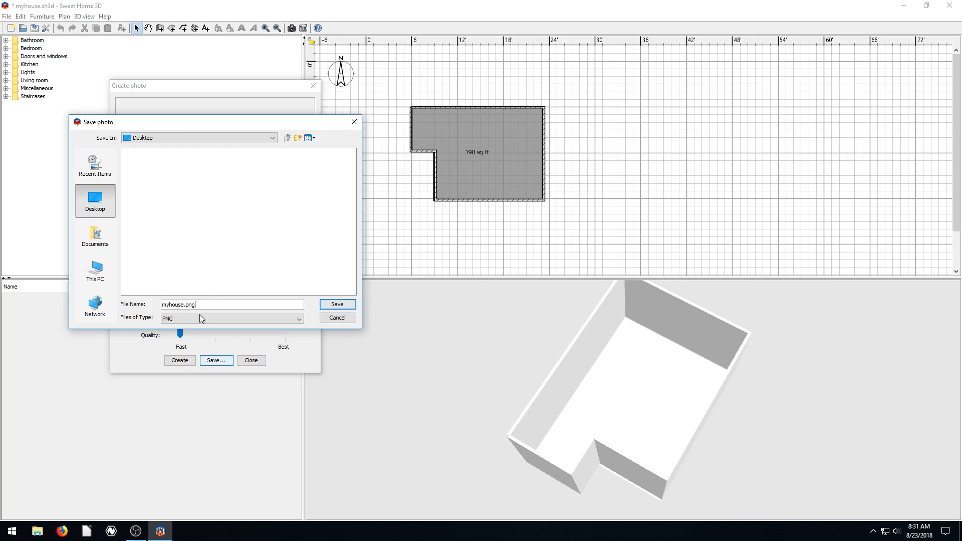
click(337, 317)
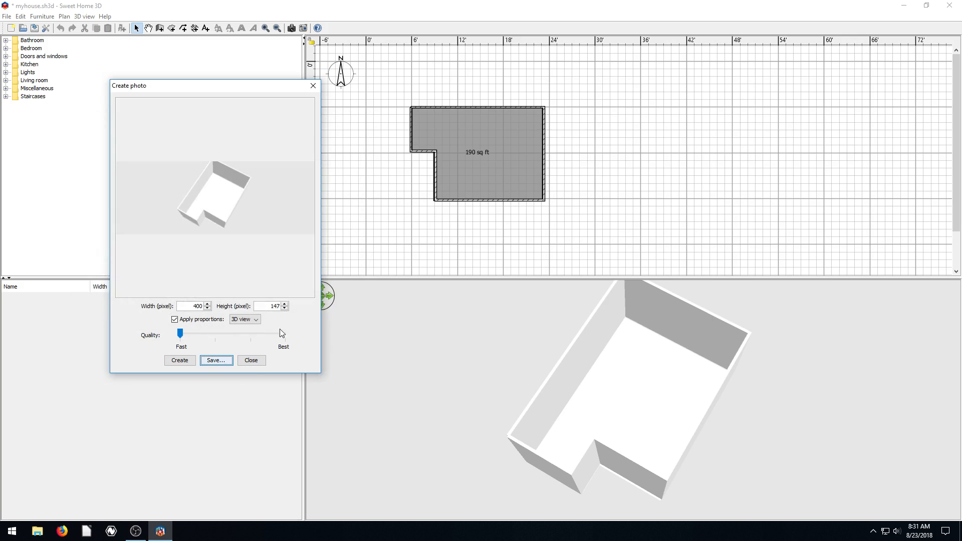
click(251, 360)
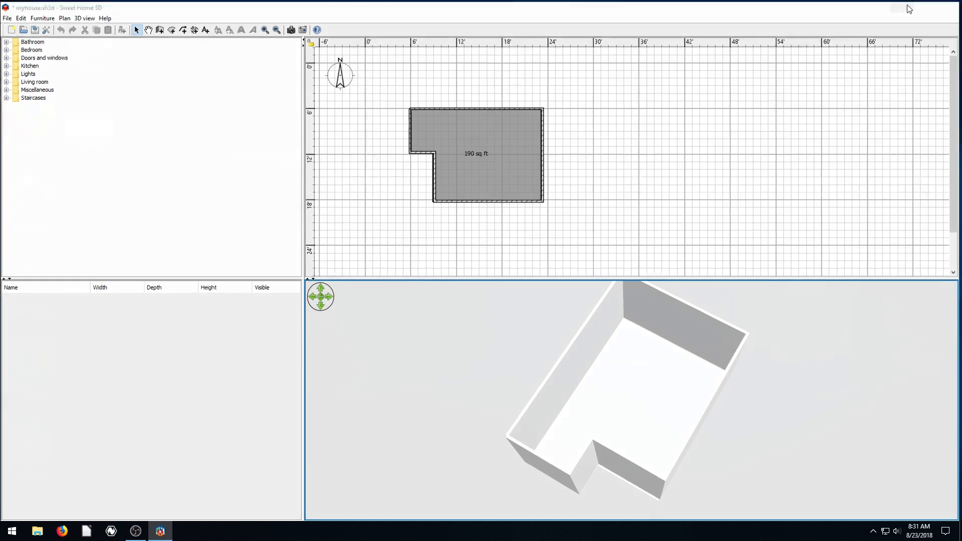
click(894, 7)
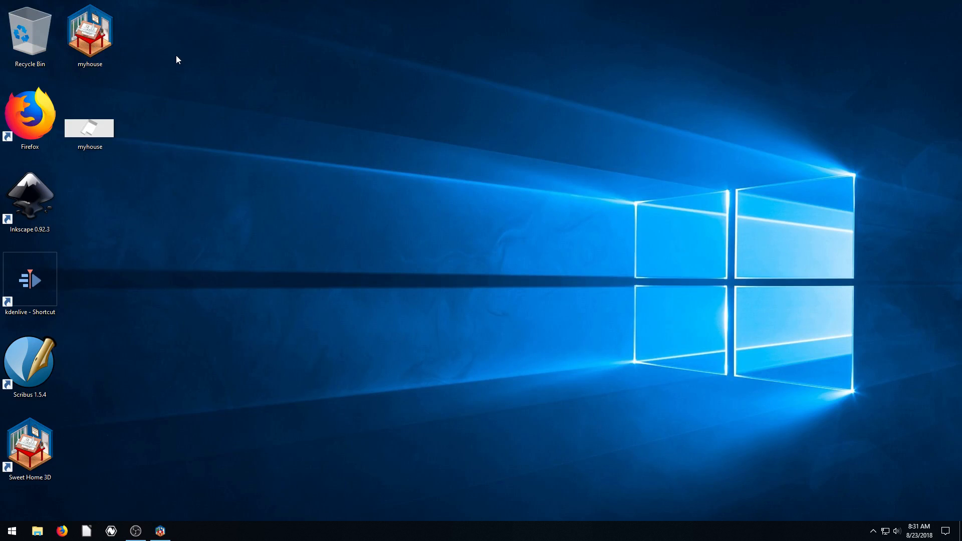
click(89, 126)
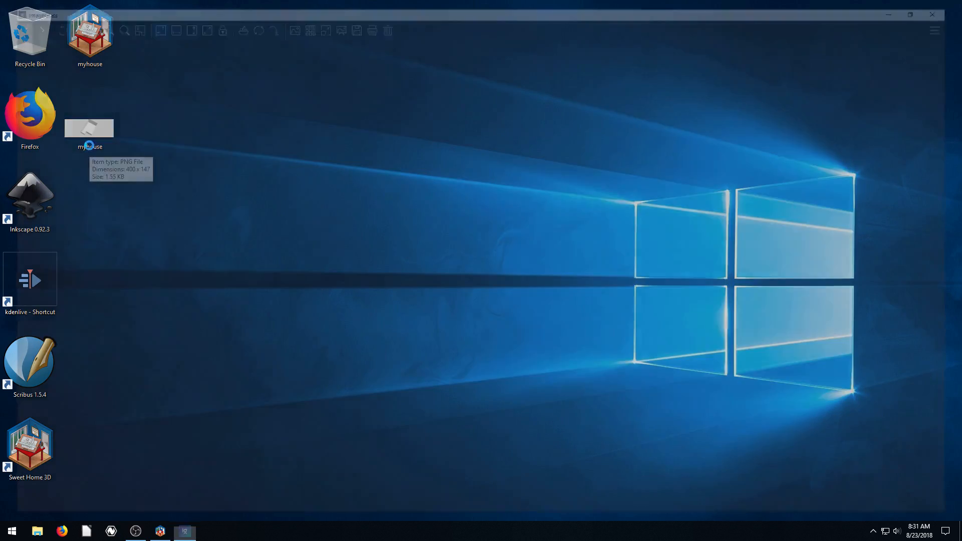
double_click(89, 127)
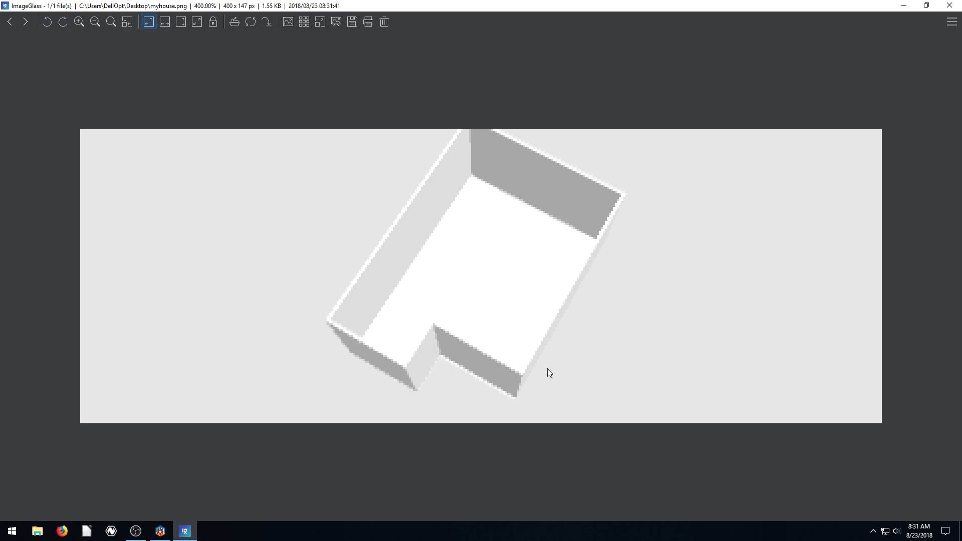
mouse_move(465, 197)
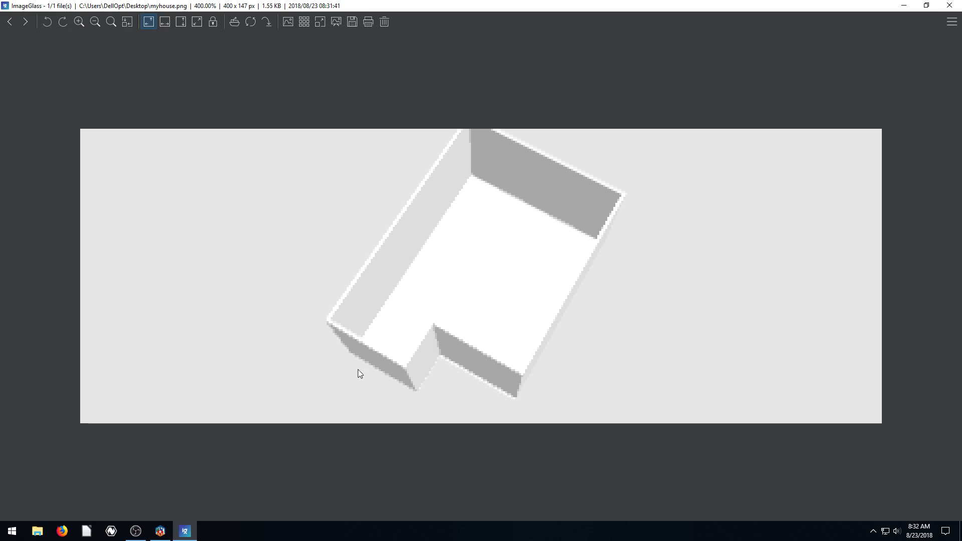
mouse_move(404, 331)
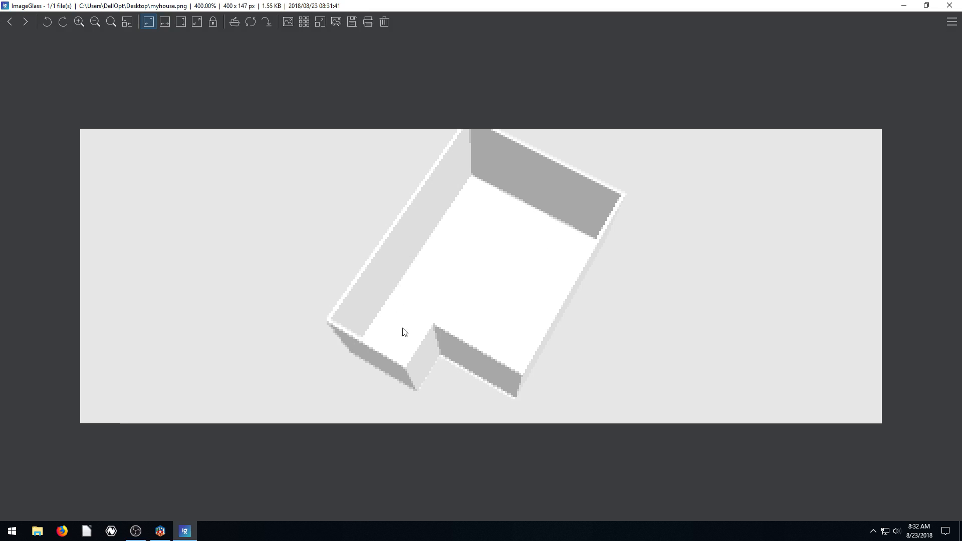
mouse_move(308, 222)
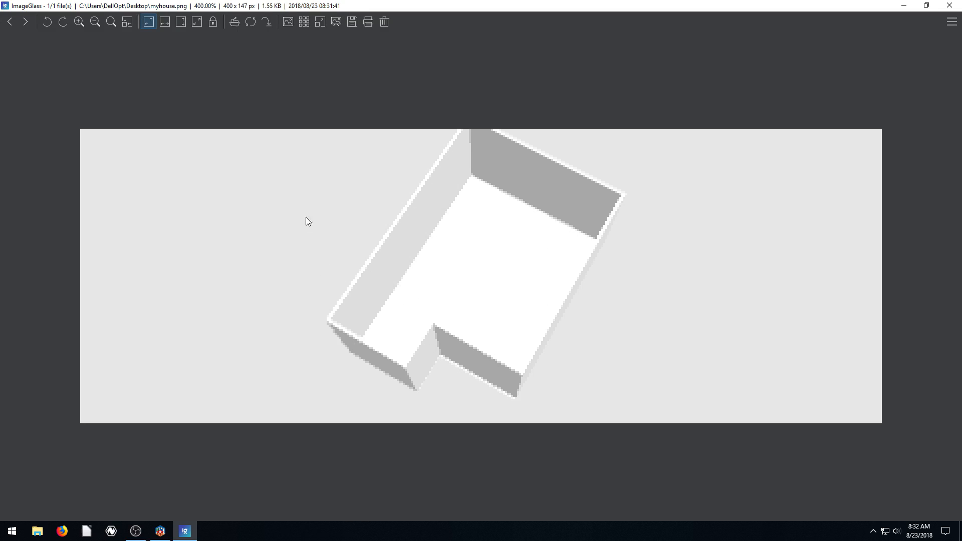
mouse_move(413, 343)
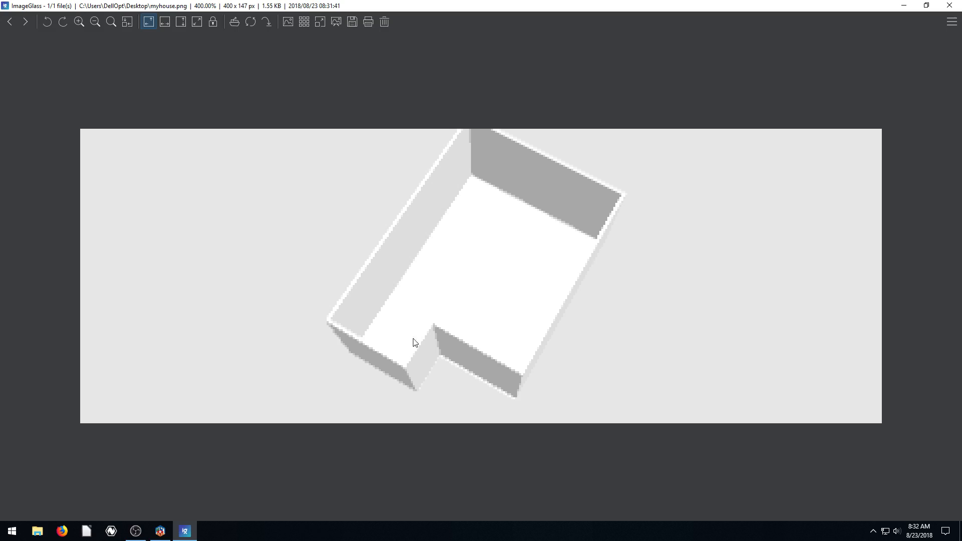
mouse_move(508, 259)
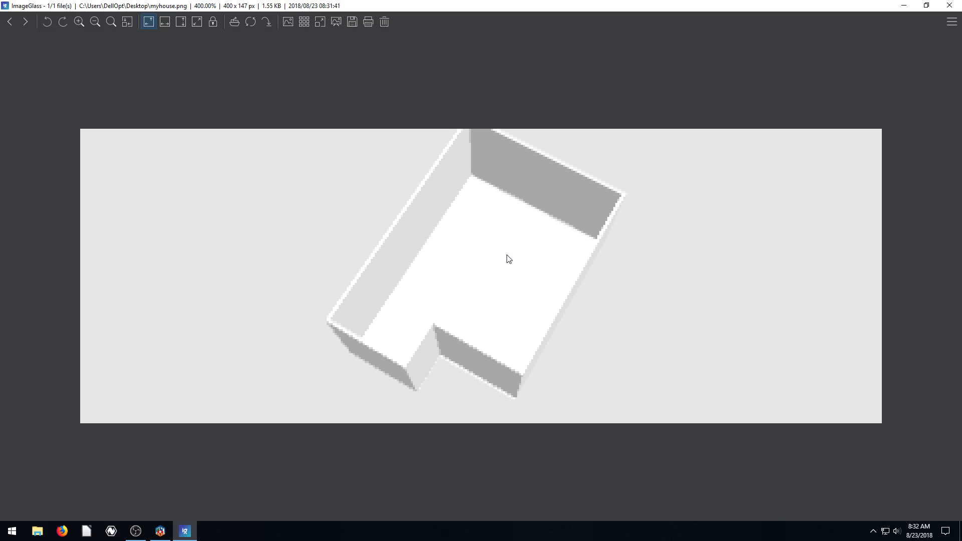
mouse_move(520, 272)
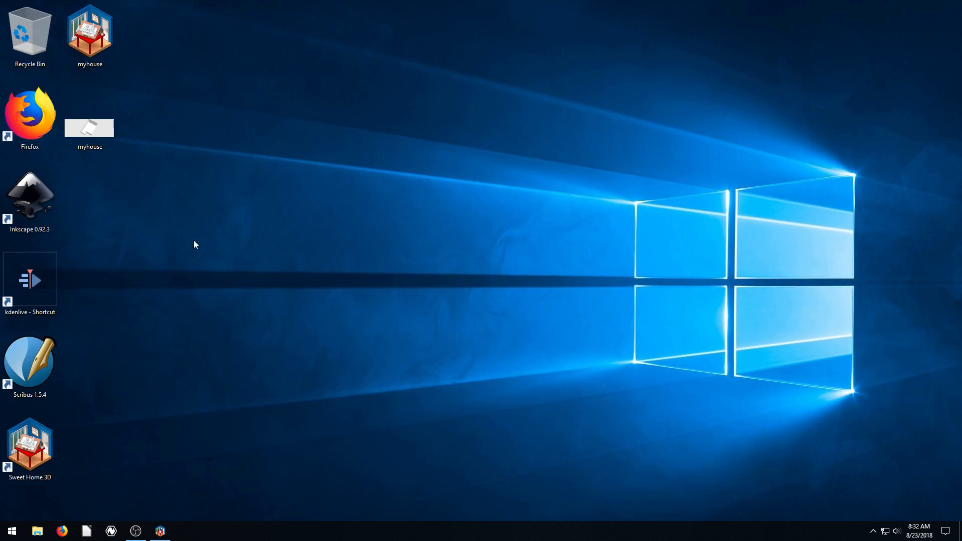
mouse_move(186, 513)
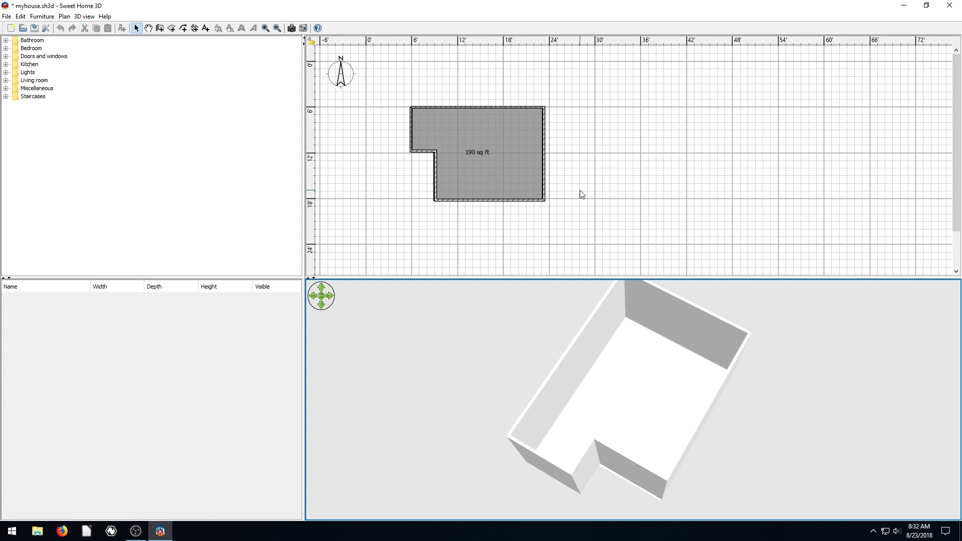
Start printing the home plan, then cancel the Print dialog.
click(7, 16)
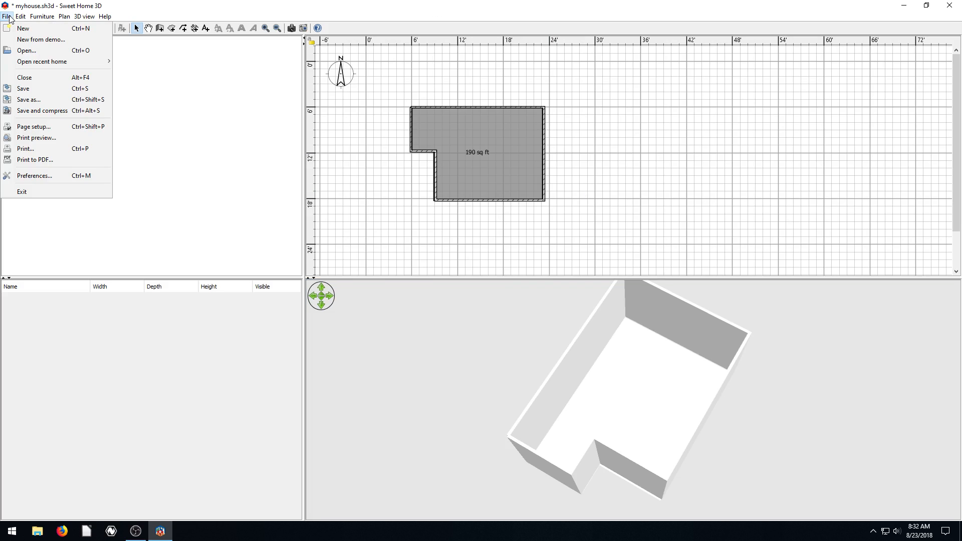
mouse_move(24, 77)
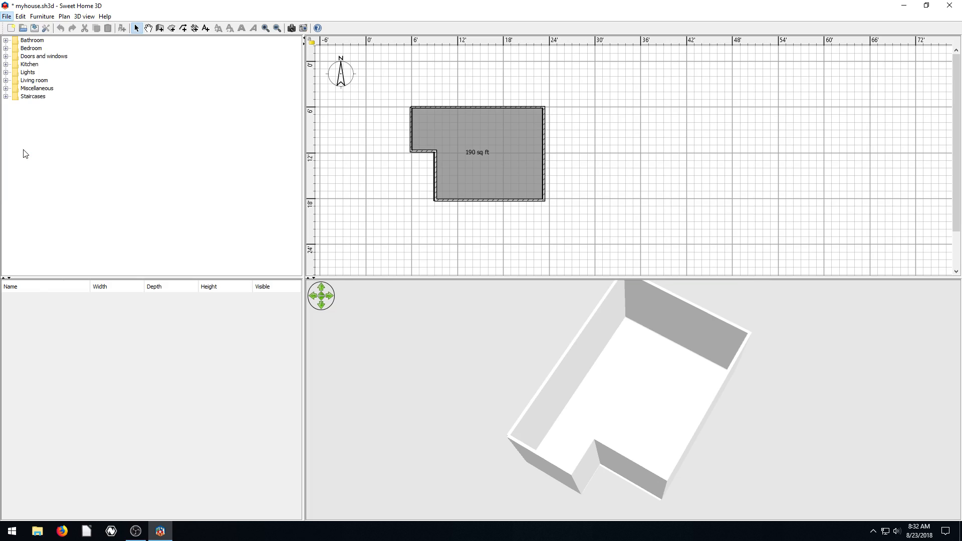
click(136, 28)
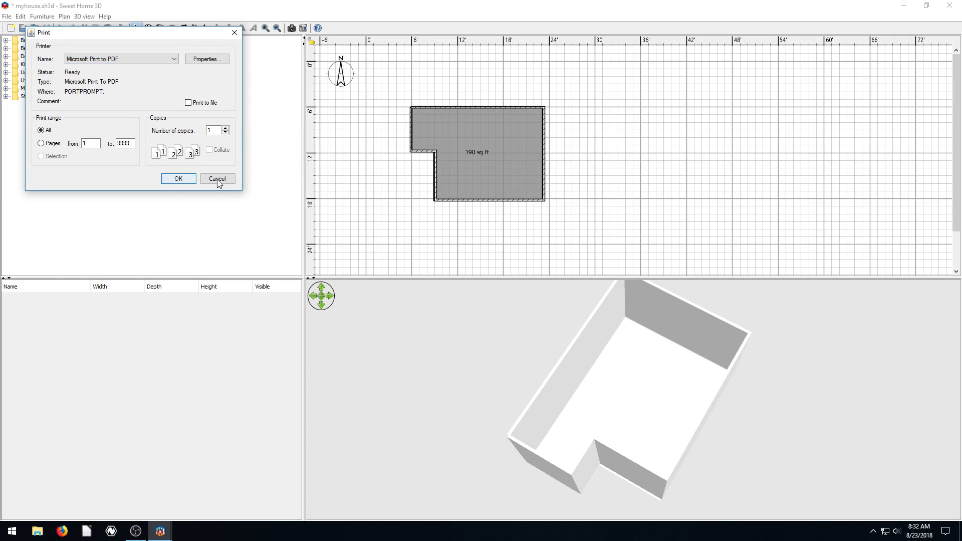
click(216, 178)
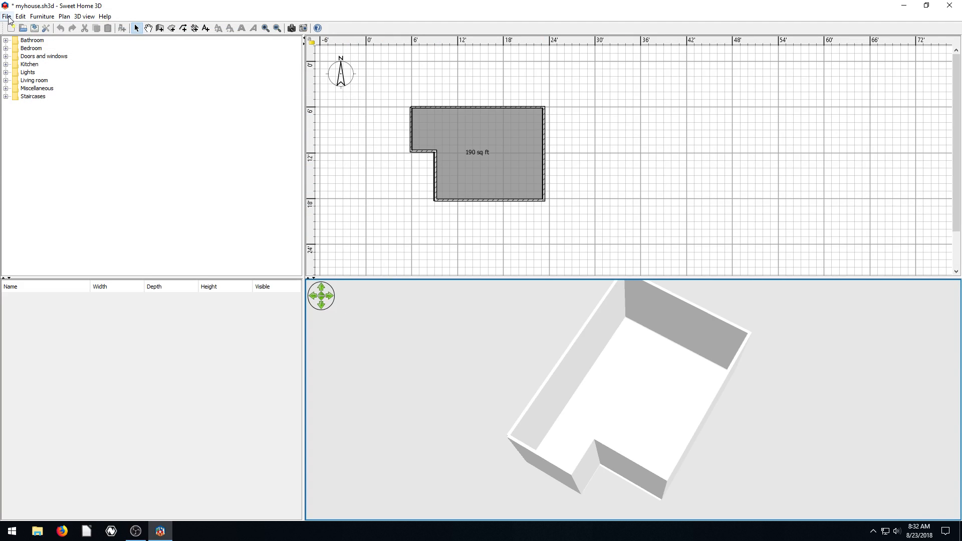
Export the plan and 3D view as myhouse.pdf on the Desktop.
click(7, 16)
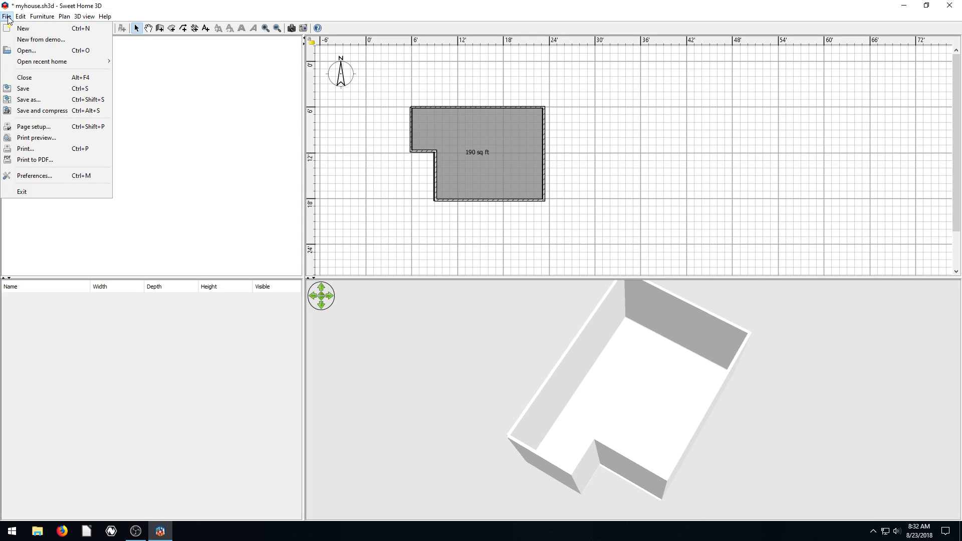
click(35, 160)
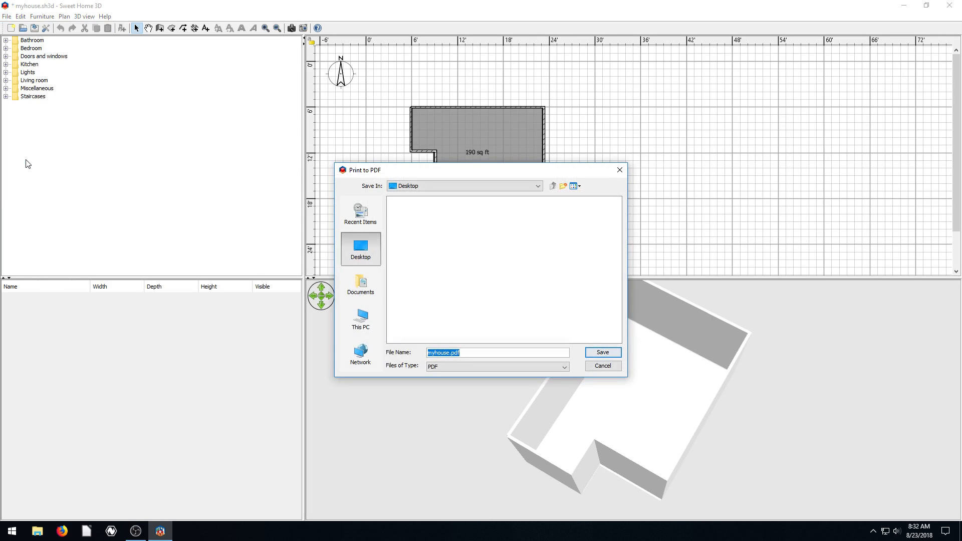
mouse_move(391, 277)
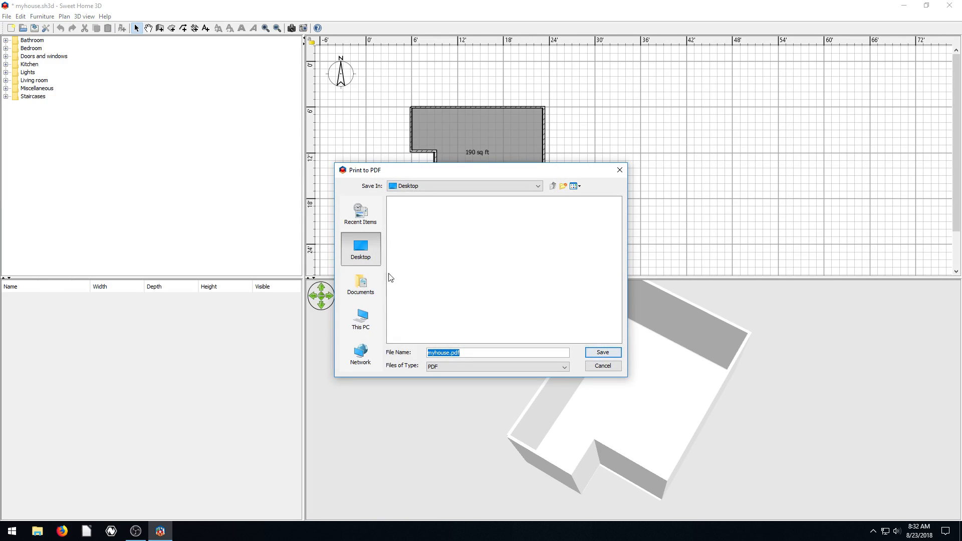
mouse_move(290, 190)
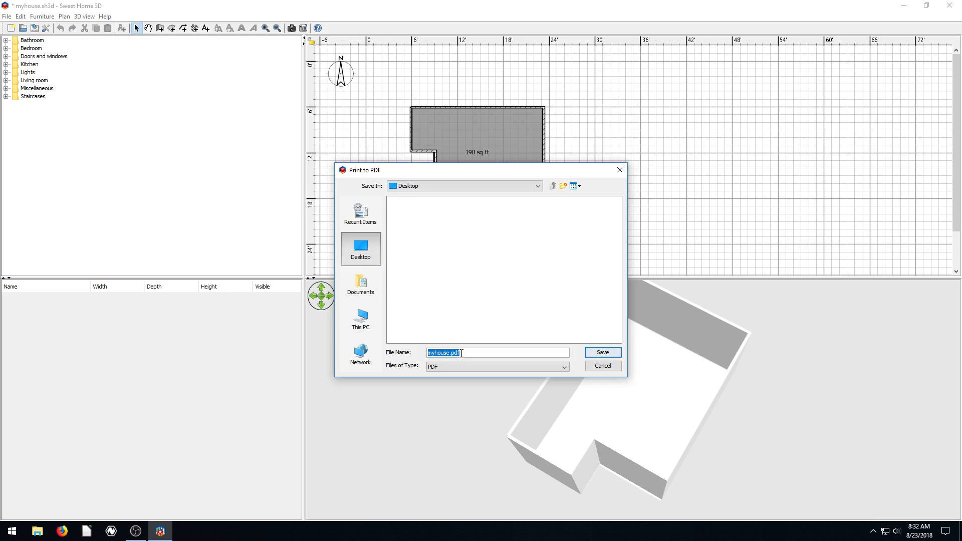
click(601, 351)
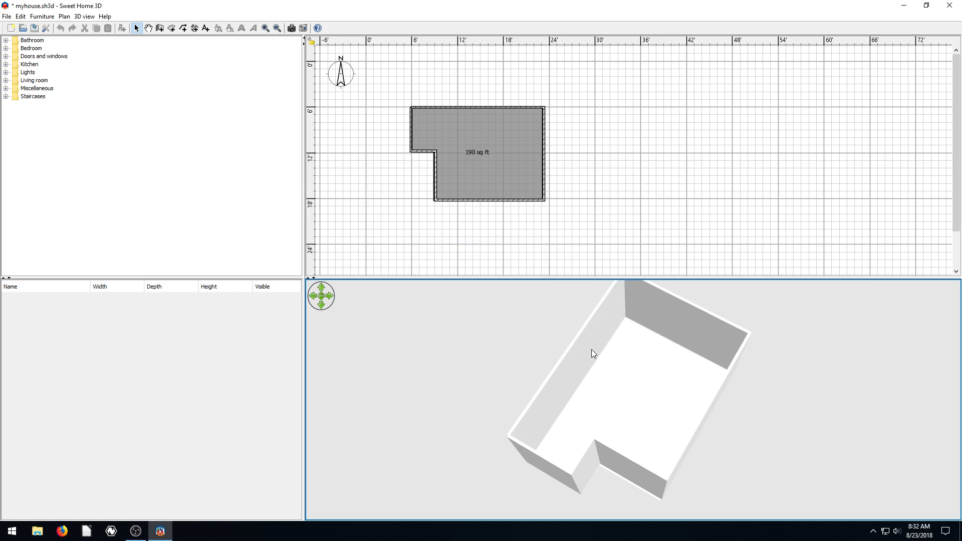
click(907, 6)
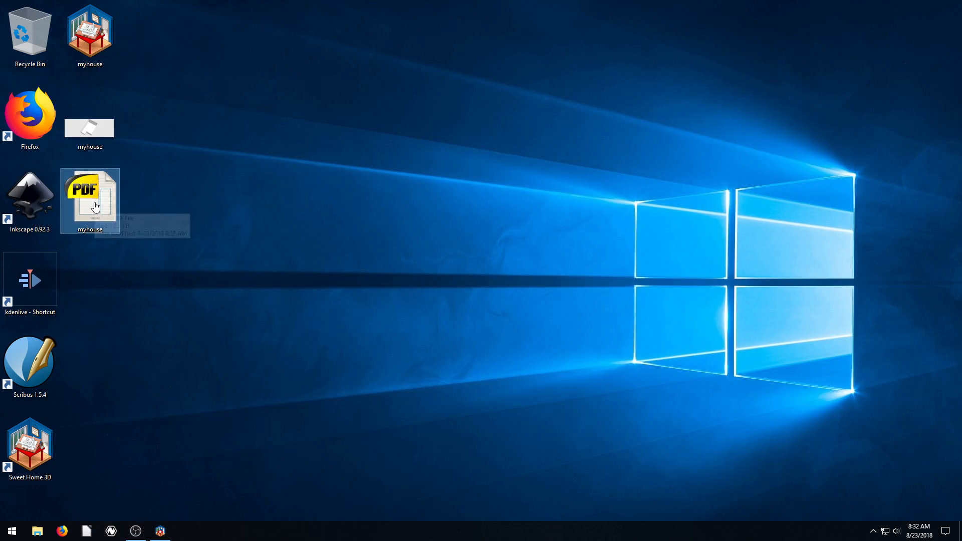
View myhouse.pdf in Sumatra PDF, scrolling through its floor plan and 3D view pages.
double_click(89, 197)
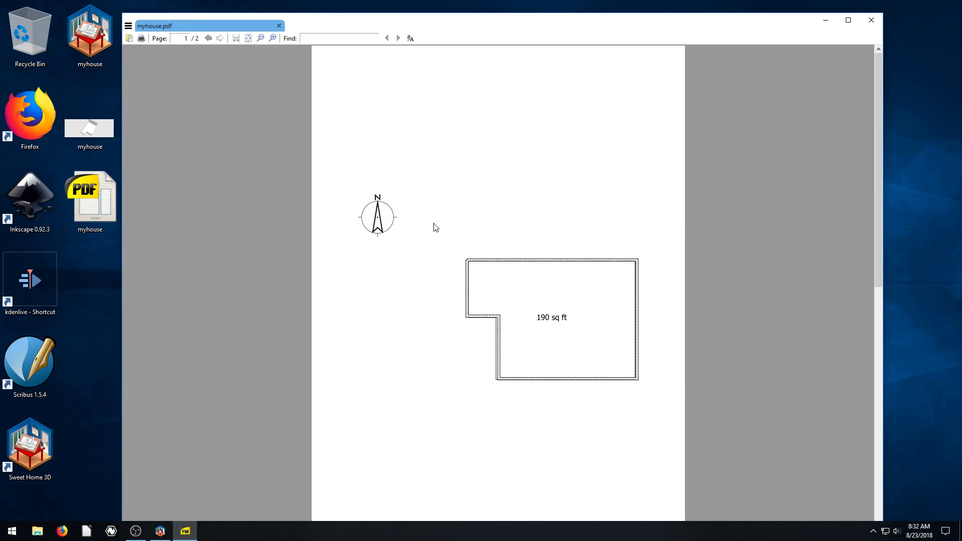
scroll(down, 3)
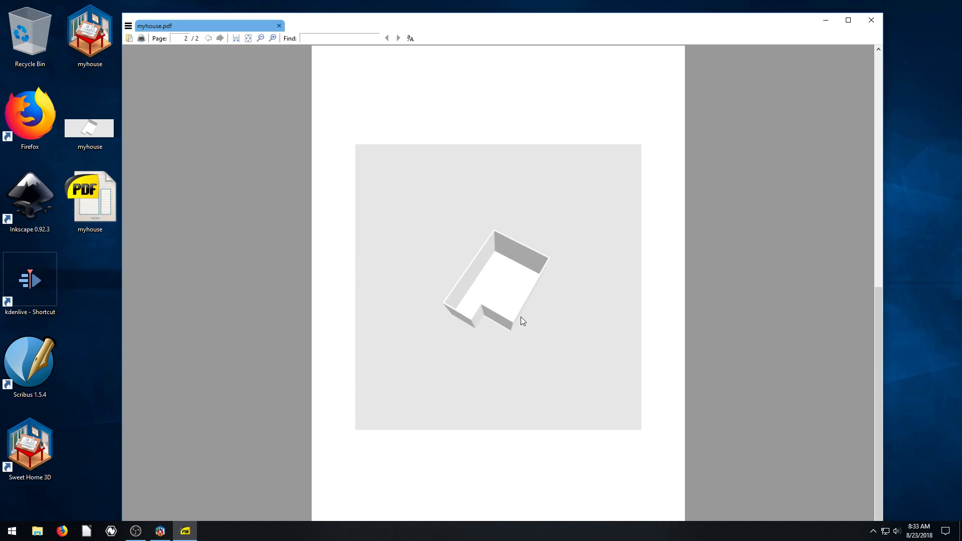
mouse_move(533, 290)
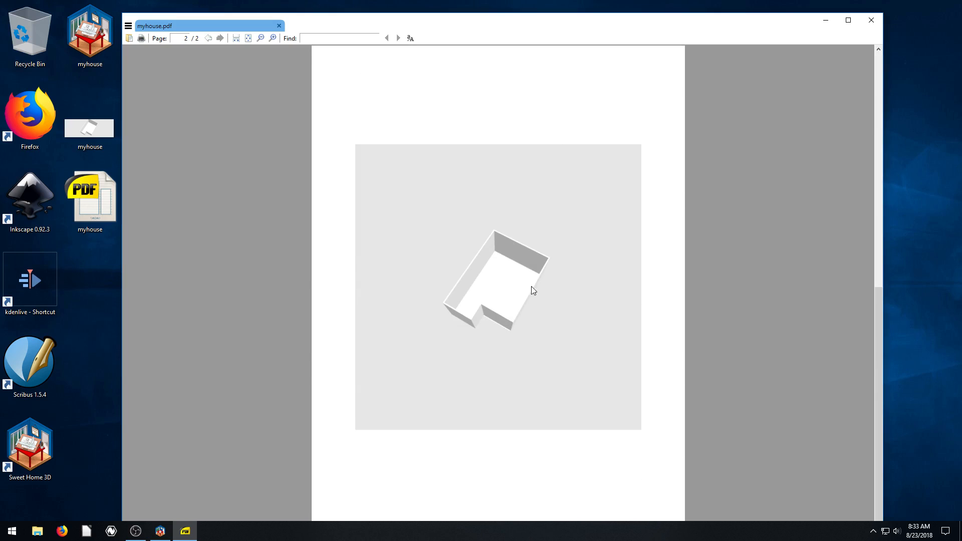
mouse_move(500, 289)
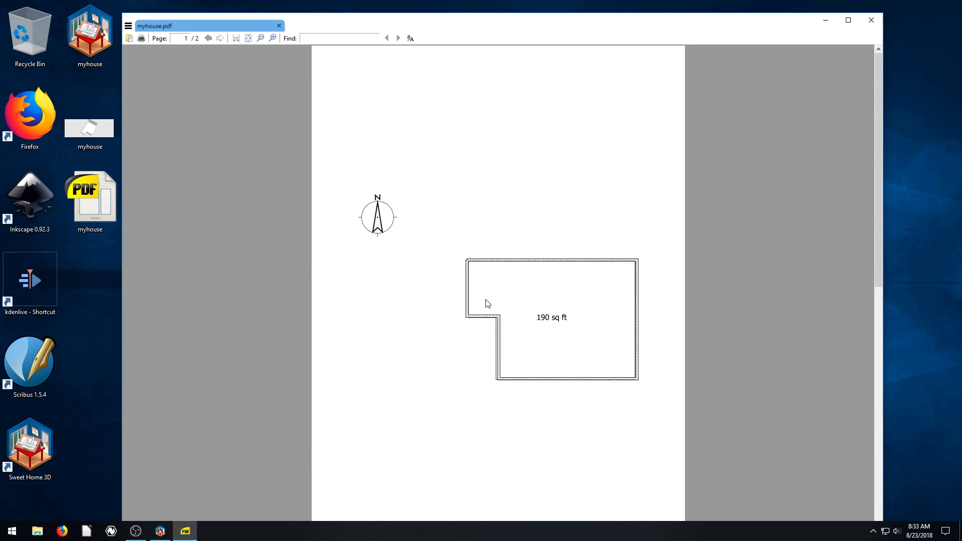
mouse_move(589, 273)
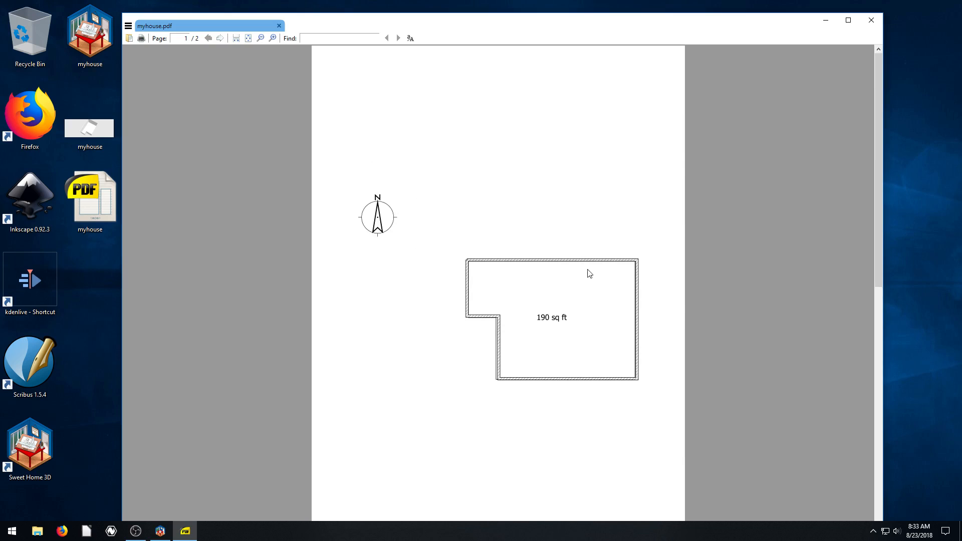
mouse_move(383, 241)
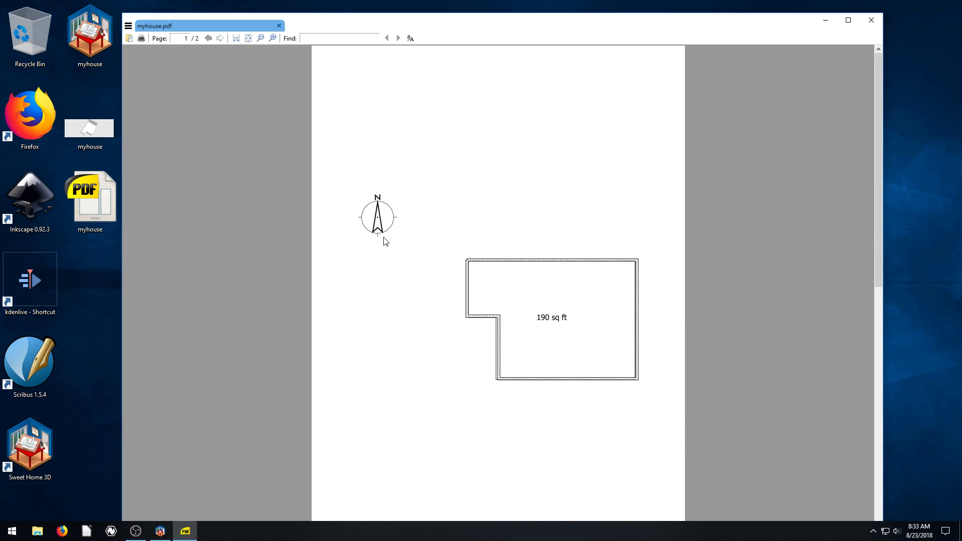
mouse_move(533, 266)
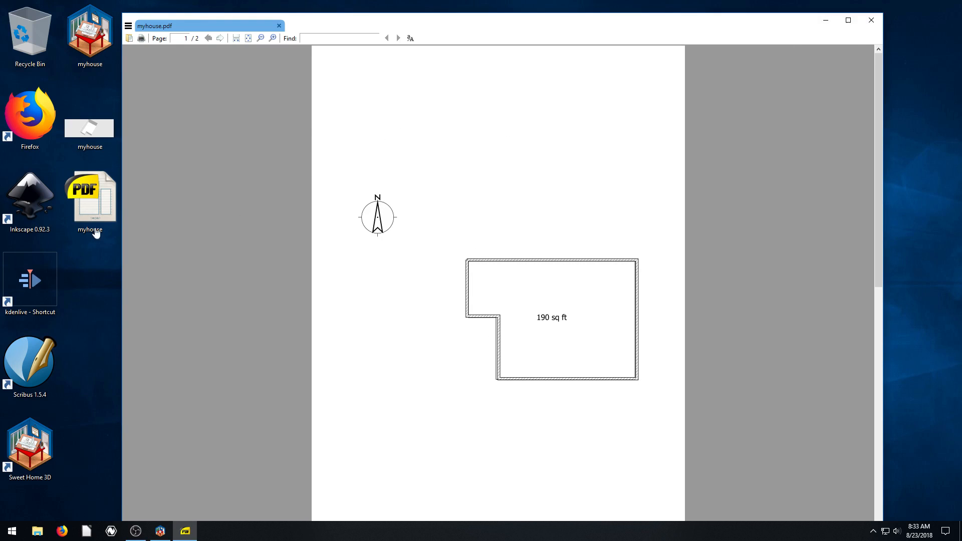
mouse_move(214, 72)
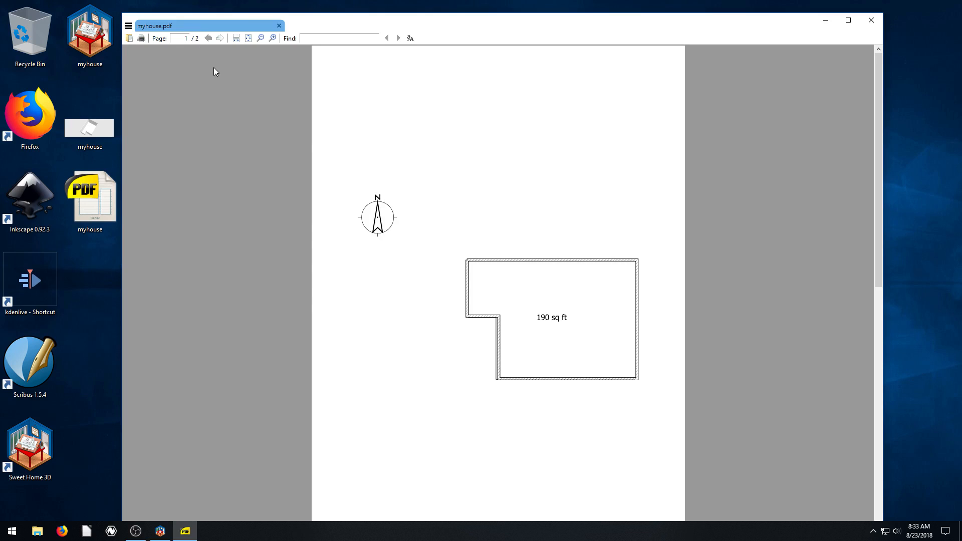
click(89, 196)
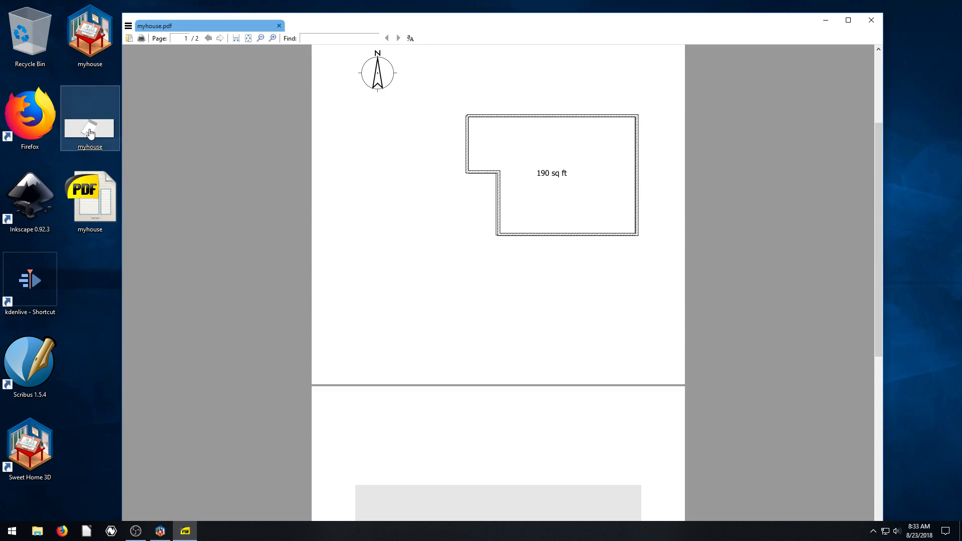
scroll(down, 3)
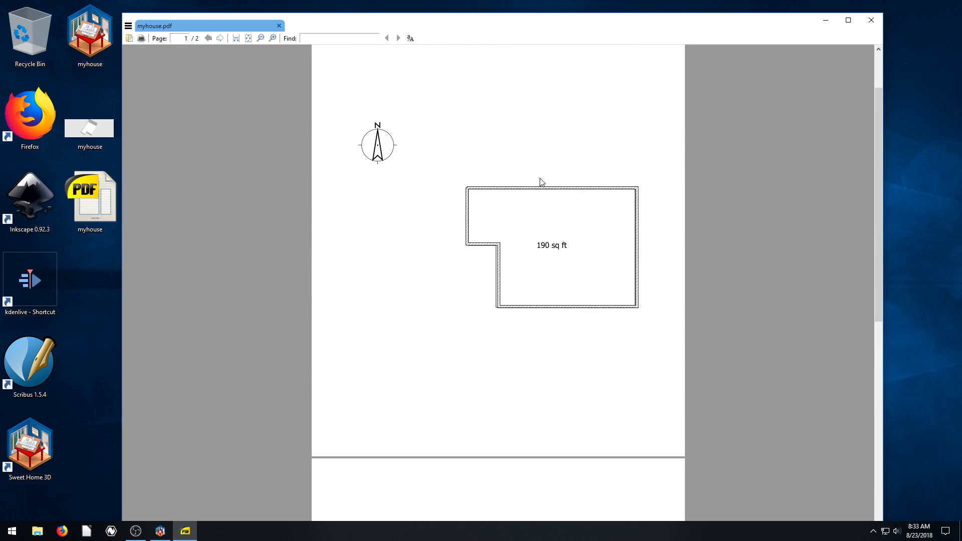
scroll(down, 3)
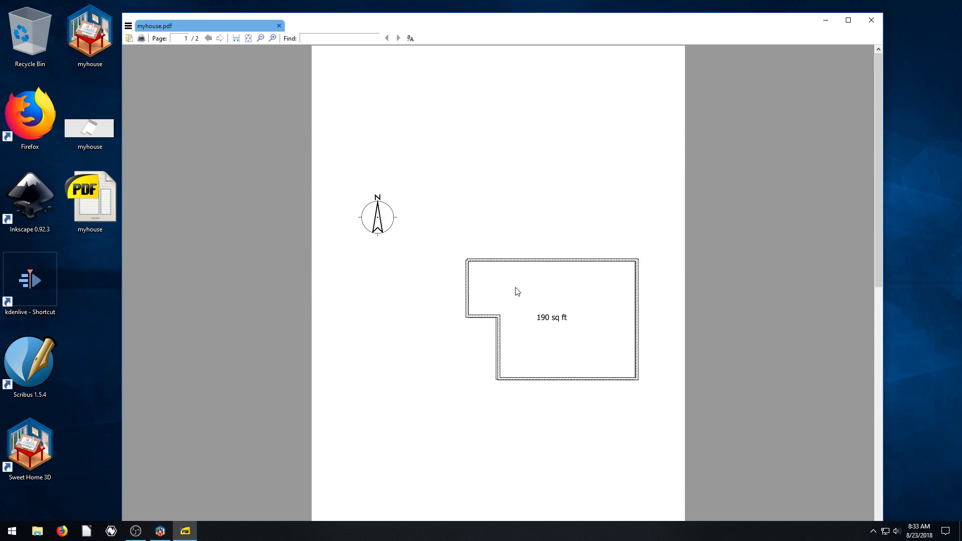
mouse_move(604, 285)
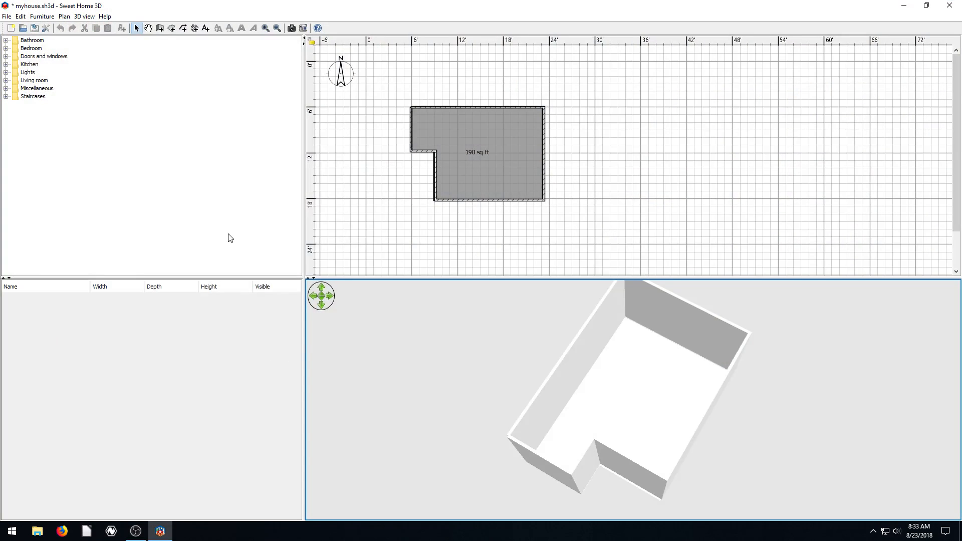
click(7, 16)
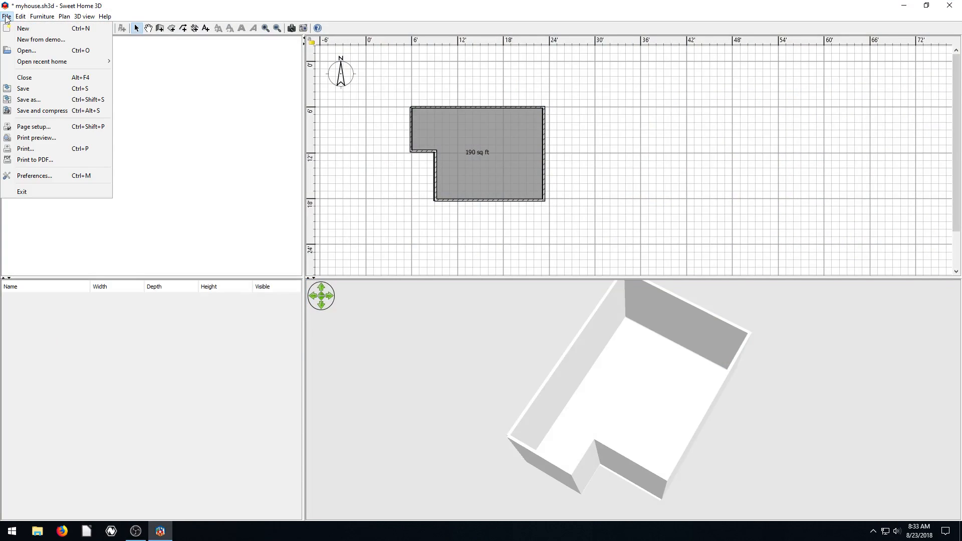
mouse_move(34, 126)
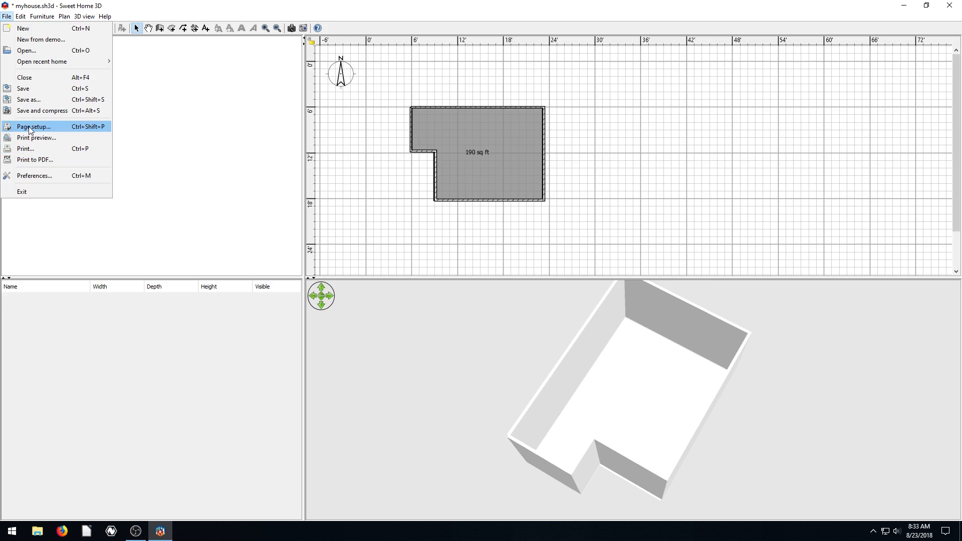
click(34, 126)
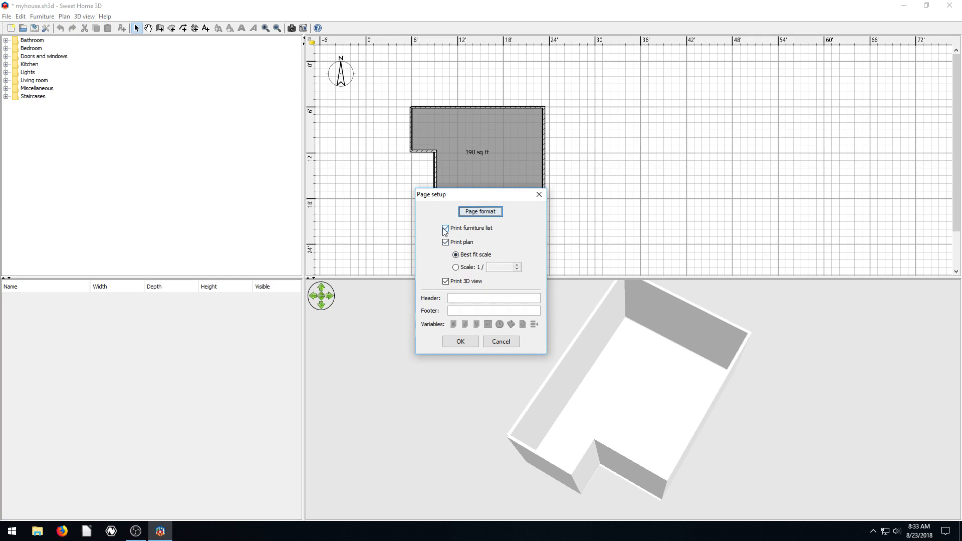
drag(431, 193, 157, 59)
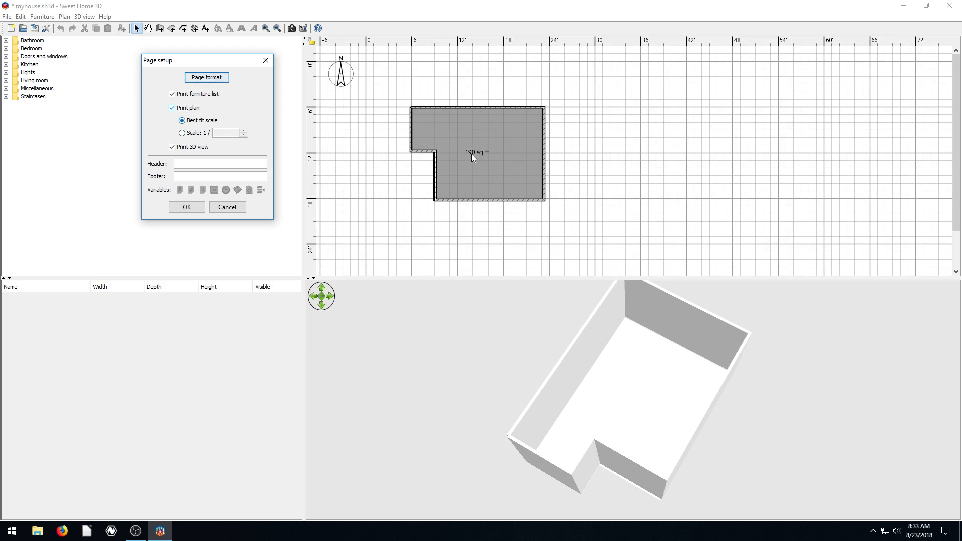
mouse_move(502, 148)
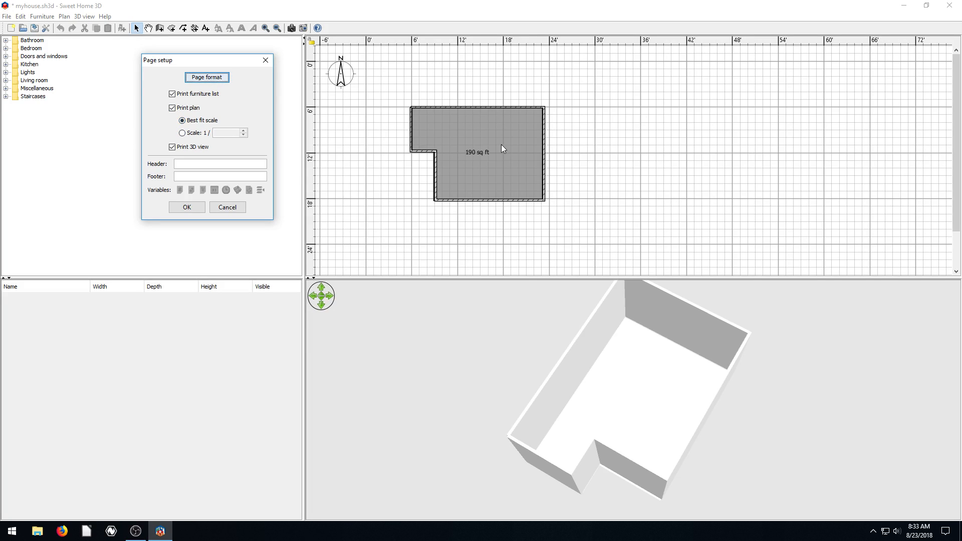
mouse_move(823, 125)
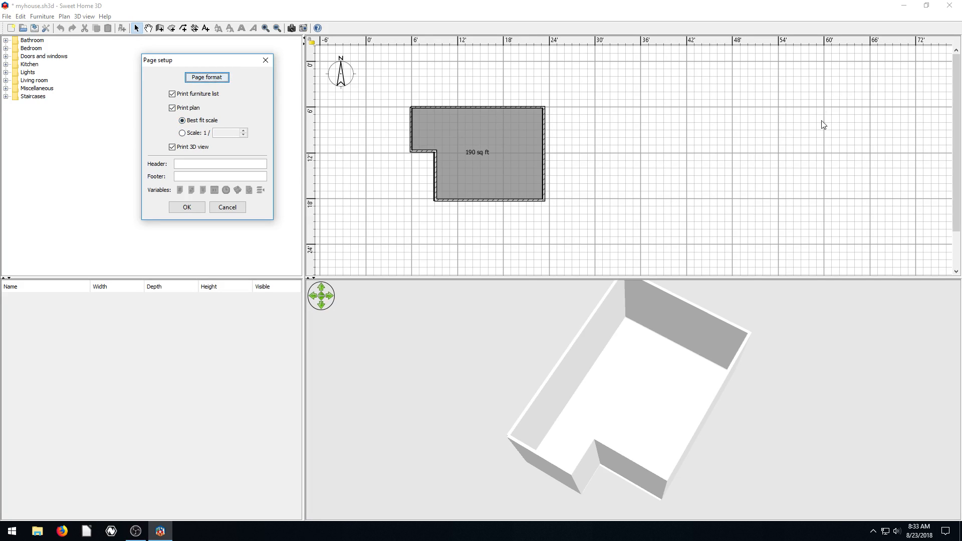
click(182, 133)
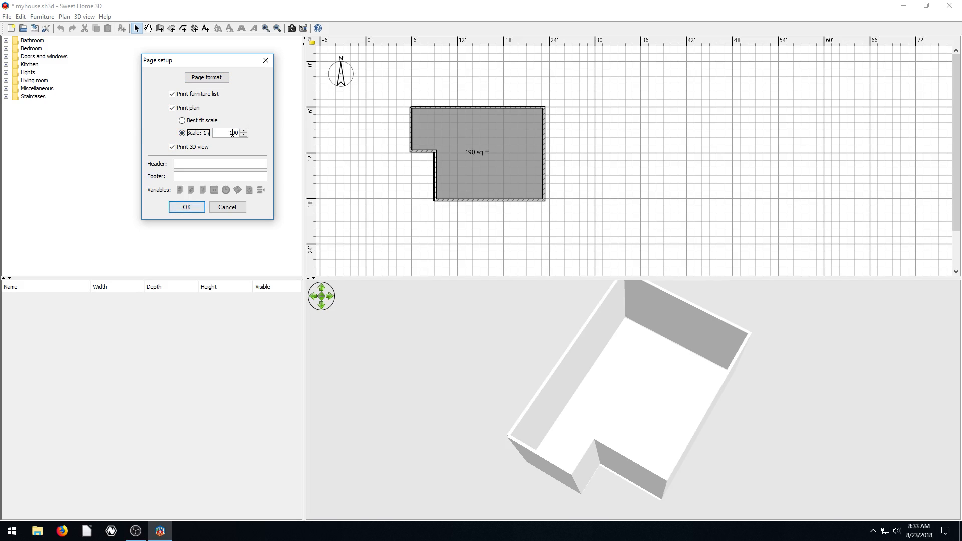
click(182, 119)
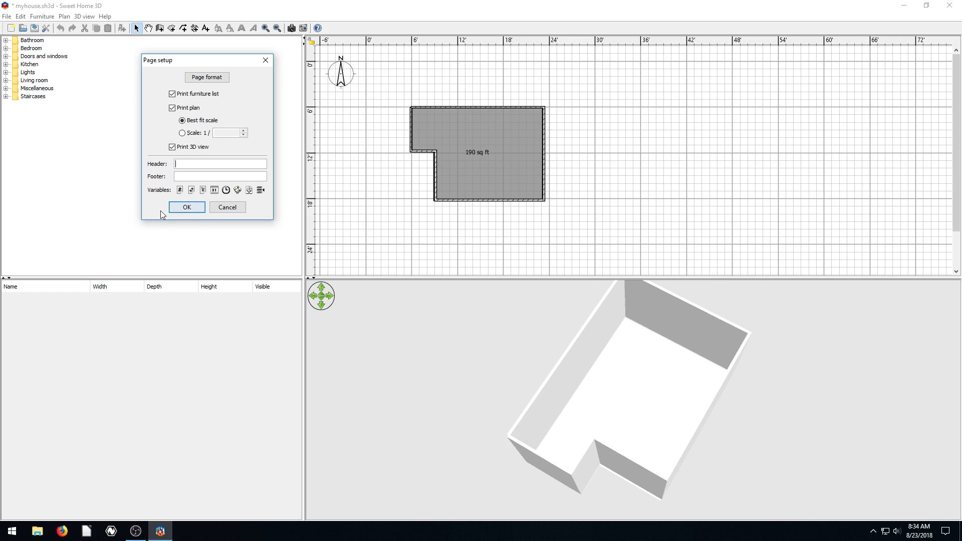
click(219, 163)
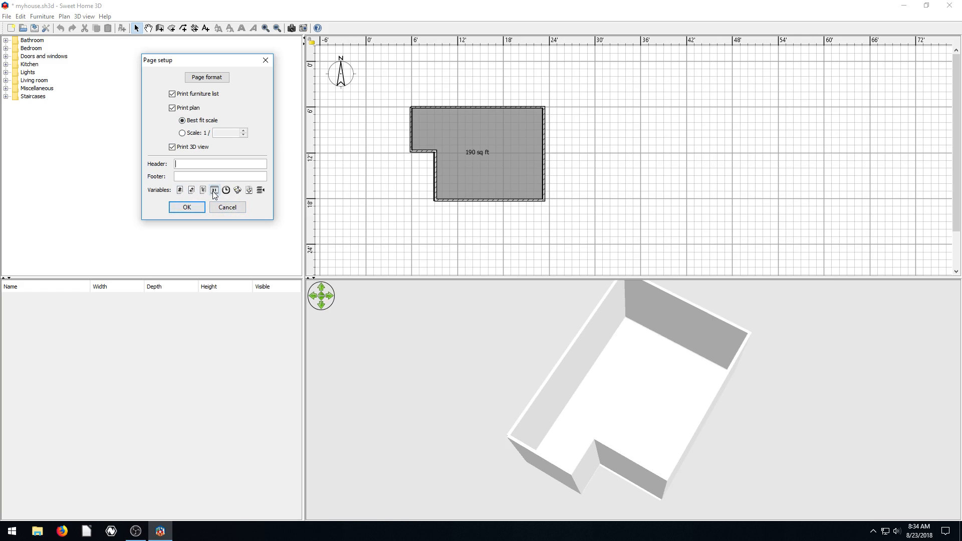
mouse_move(238, 189)
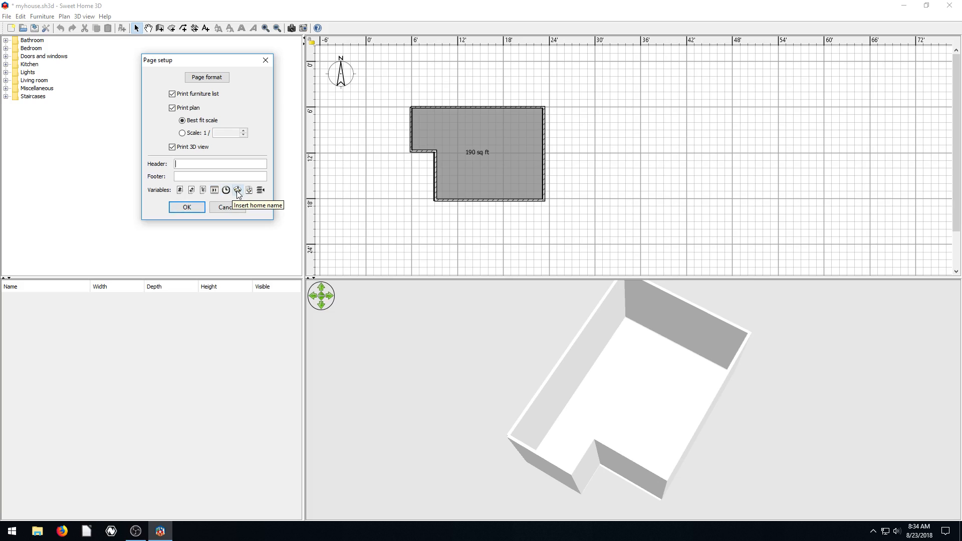
mouse_move(192, 189)
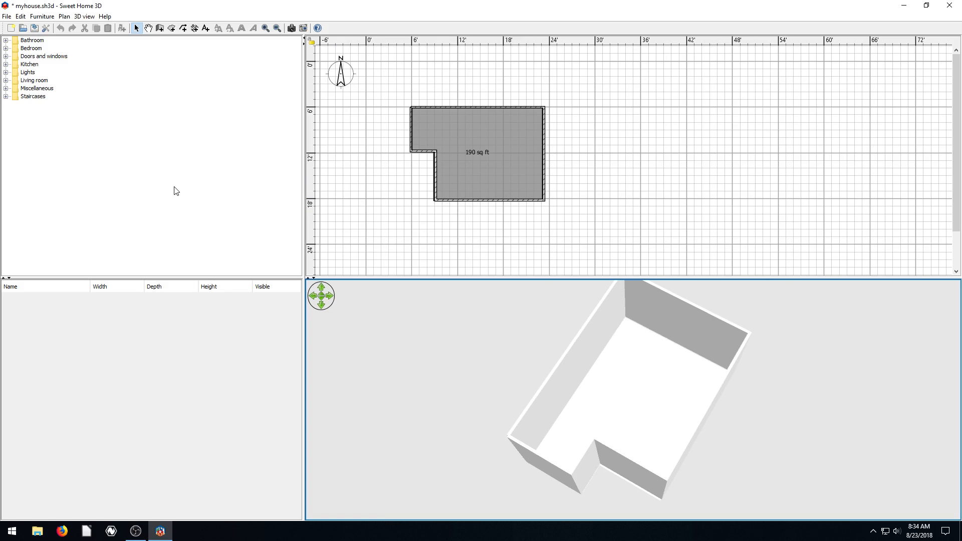
mouse_move(140, 169)
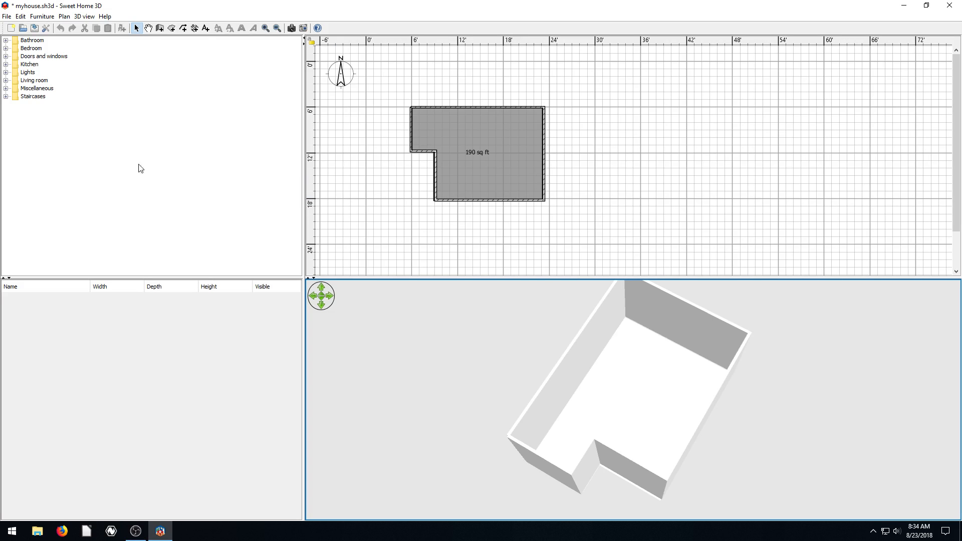
Browse the File and Plan menus, then start creating a 3D walkthrough video.
click(6, 16)
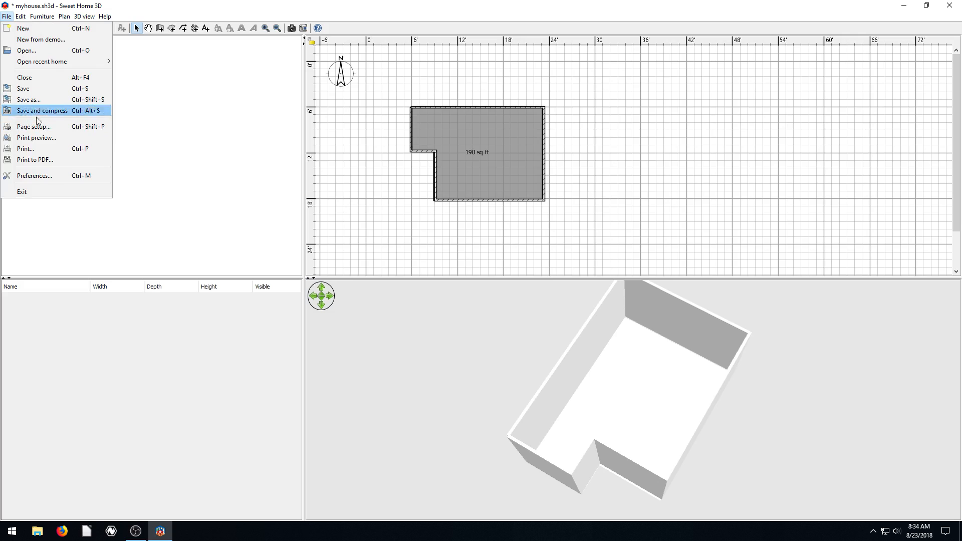
mouse_move(37, 175)
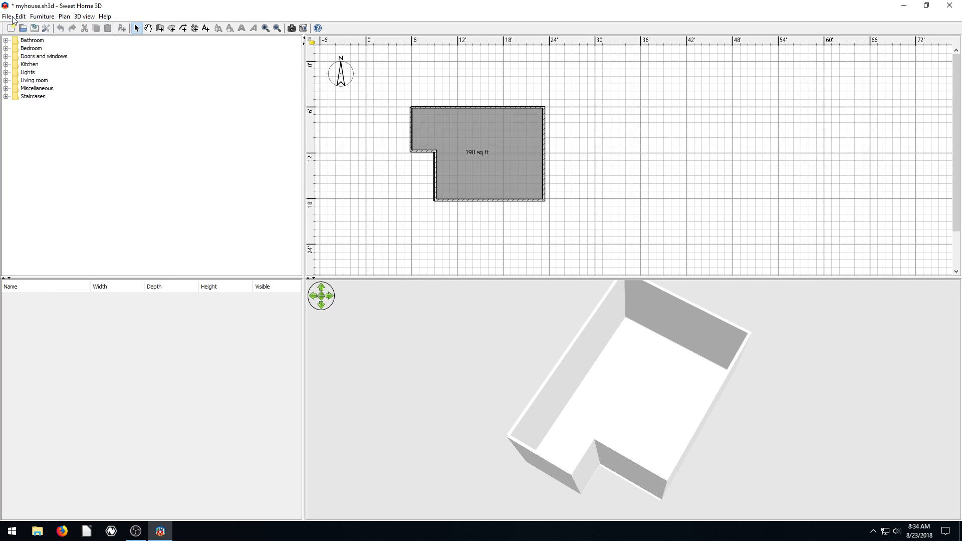
click(64, 16)
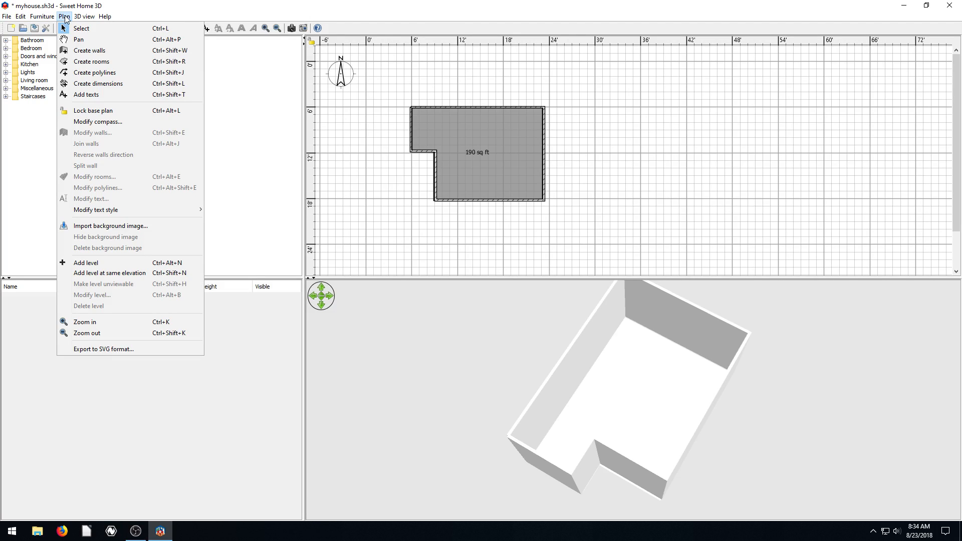
click(84, 16)
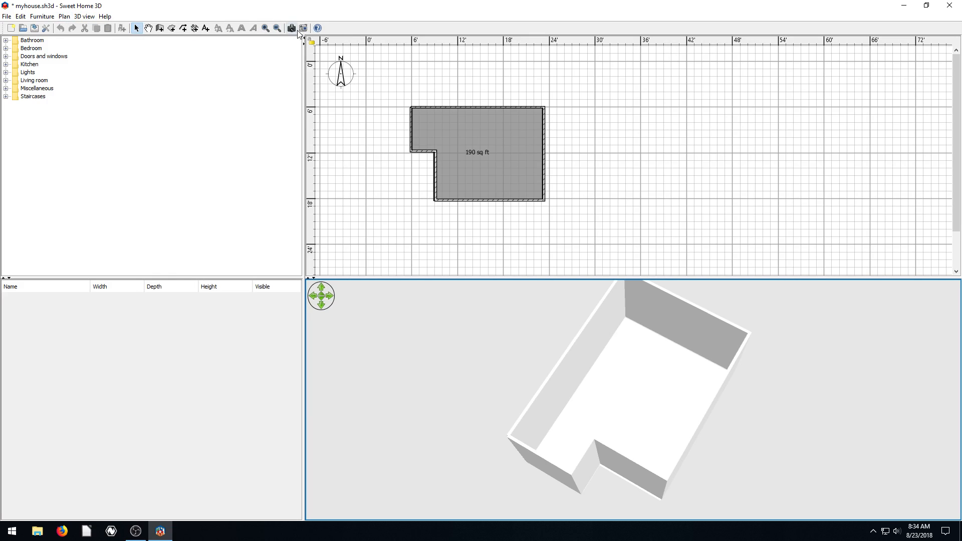
mouse_move(303, 28)
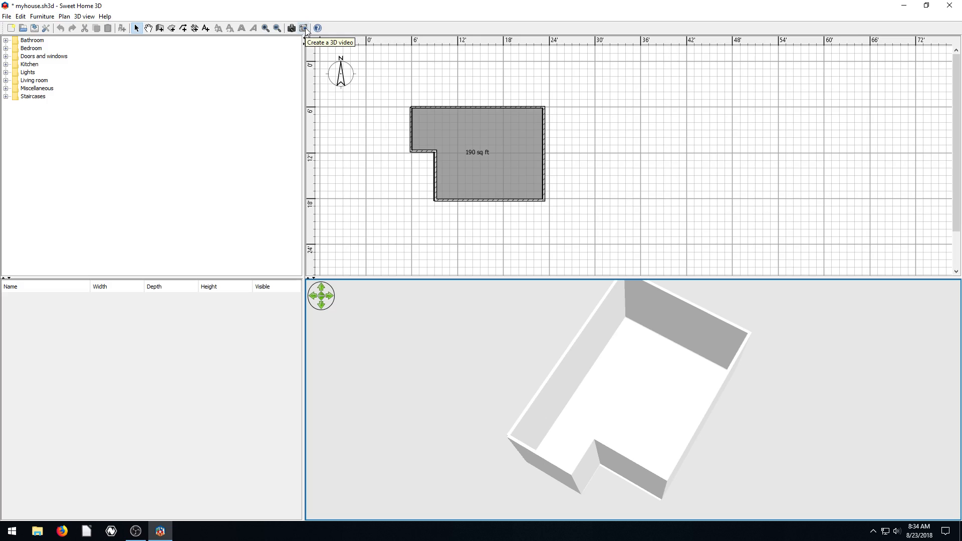
click(304, 28)
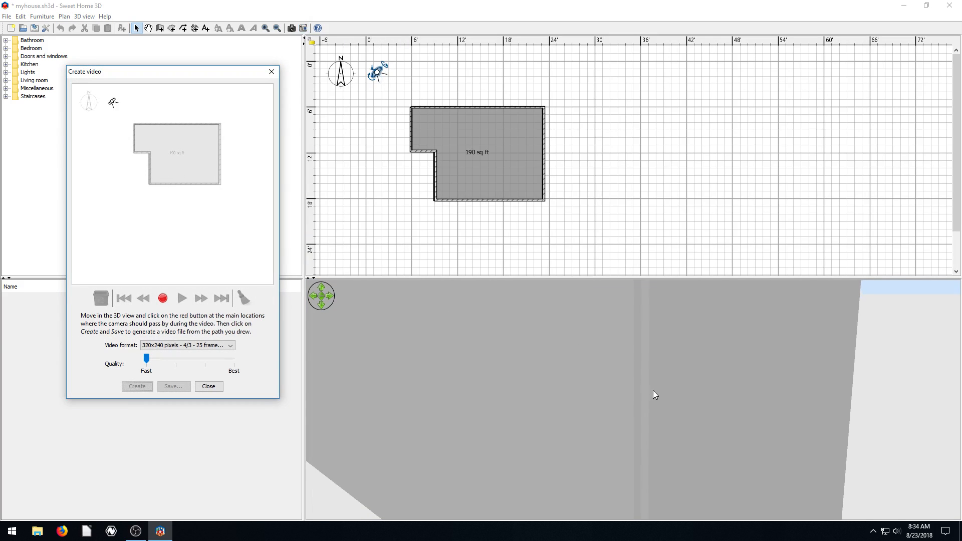
Record a first camera point near the compass and move the camera far north of the room for the second.
drag(654, 395, 480, 401)
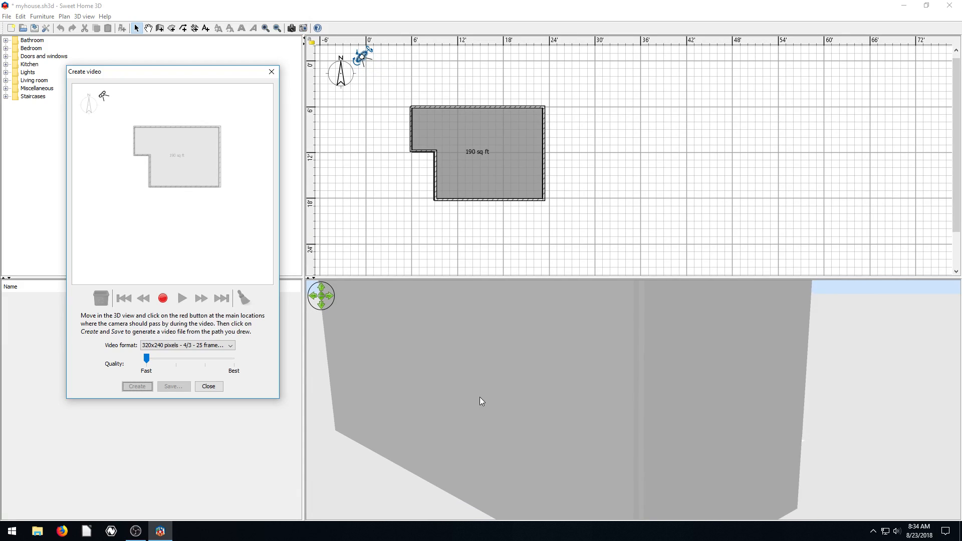
click(162, 299)
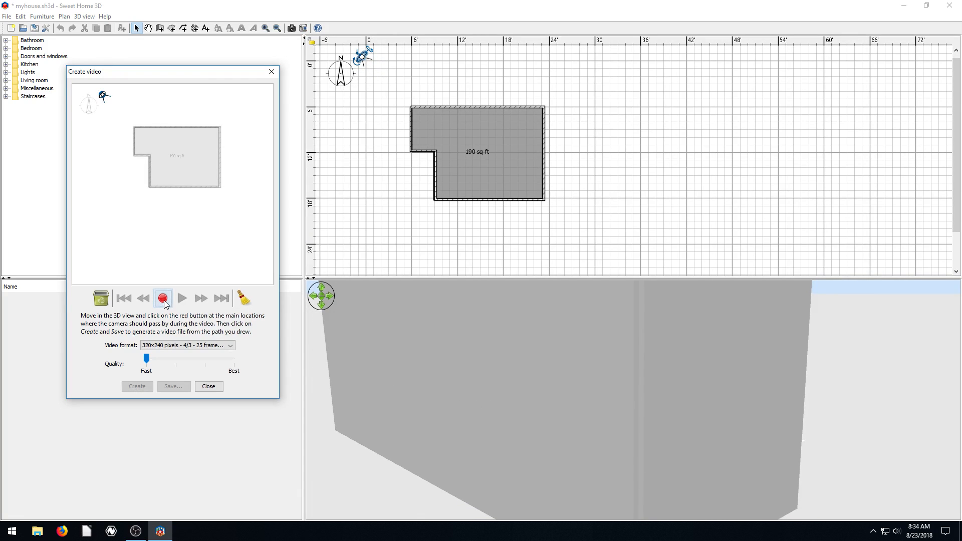
click(162, 298)
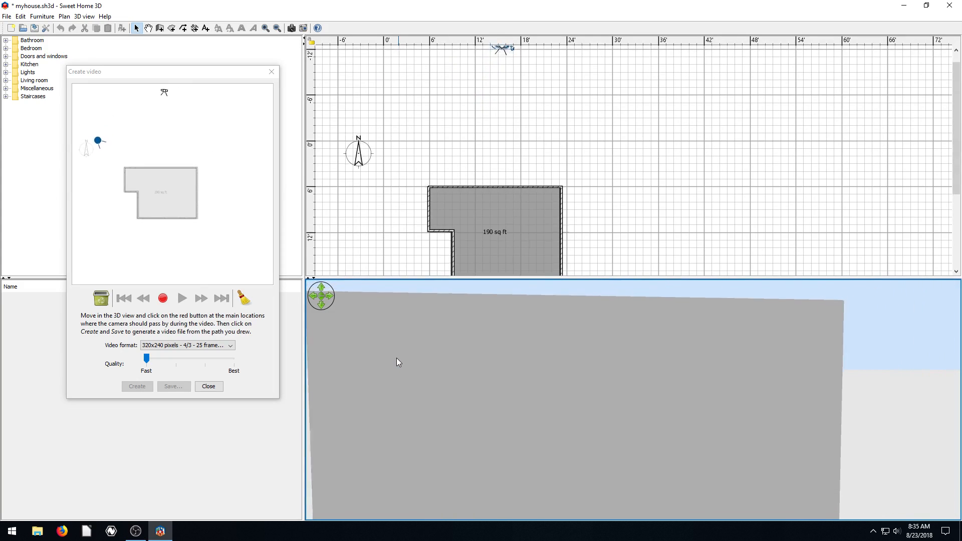
drag(397, 362, 593, 369)
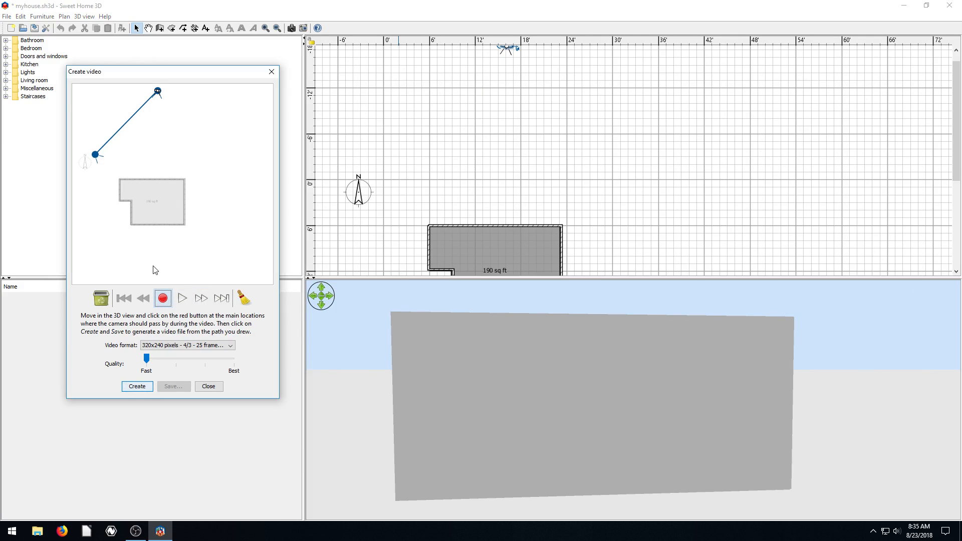
Render the walkthrough video and save it to the Desktop as myhouse.mov.
click(137, 386)
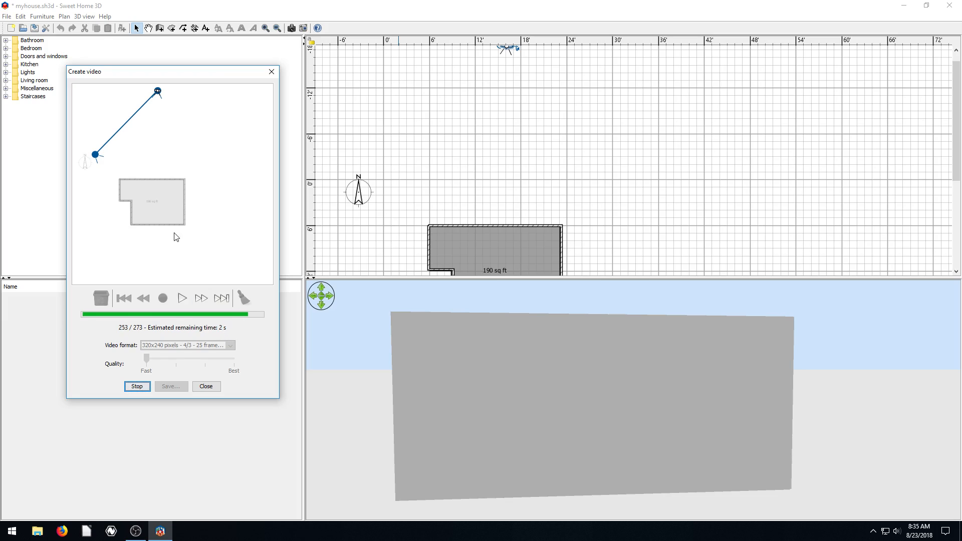
click(137, 385)
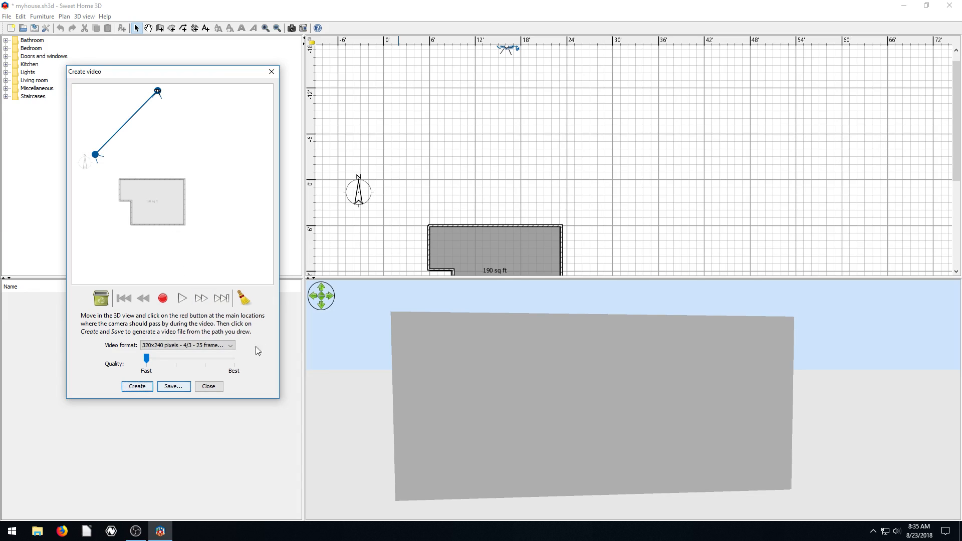
click(173, 386)
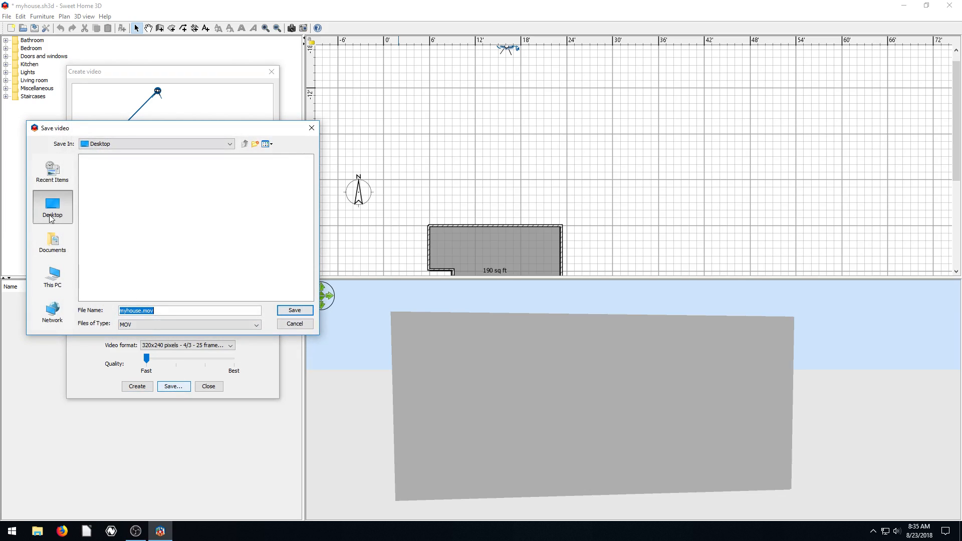
click(140, 310)
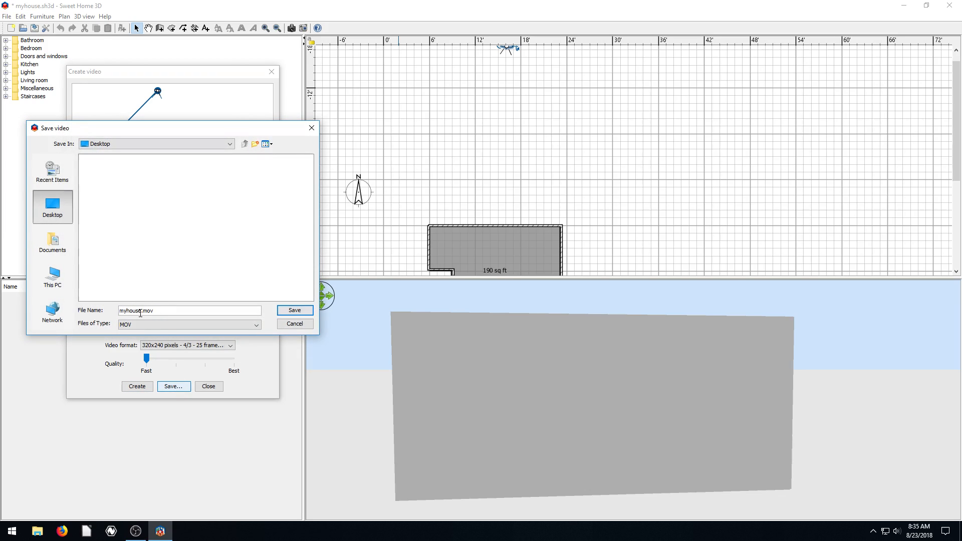
click(294, 324)
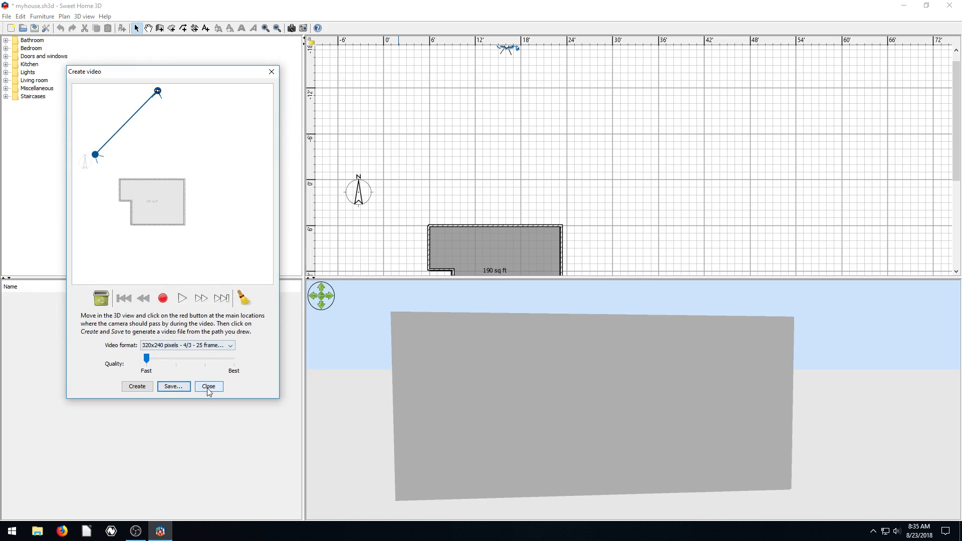
click(208, 386)
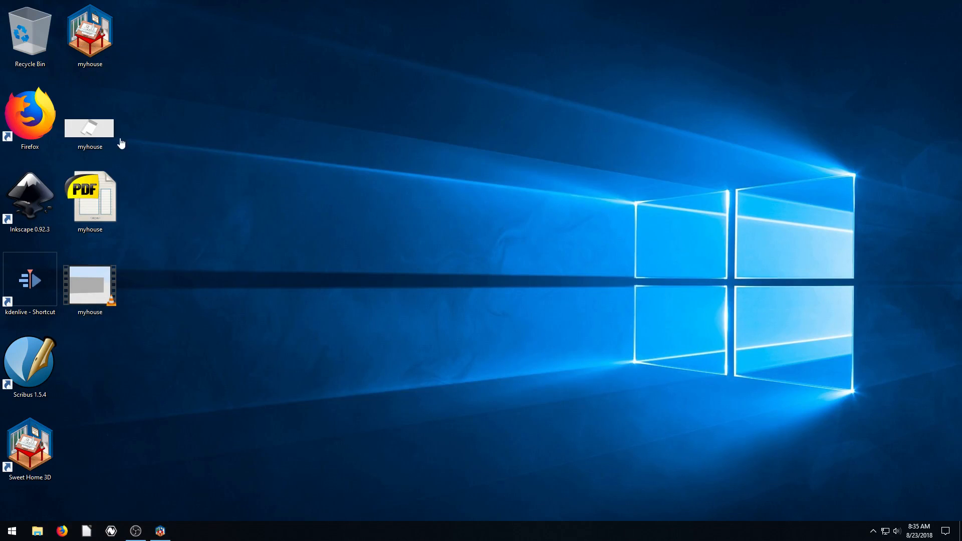
Check the myhouse PNG, PDF and MOV files on the desktop, play the video, and return to Sweet Home 3D.
click(89, 129)
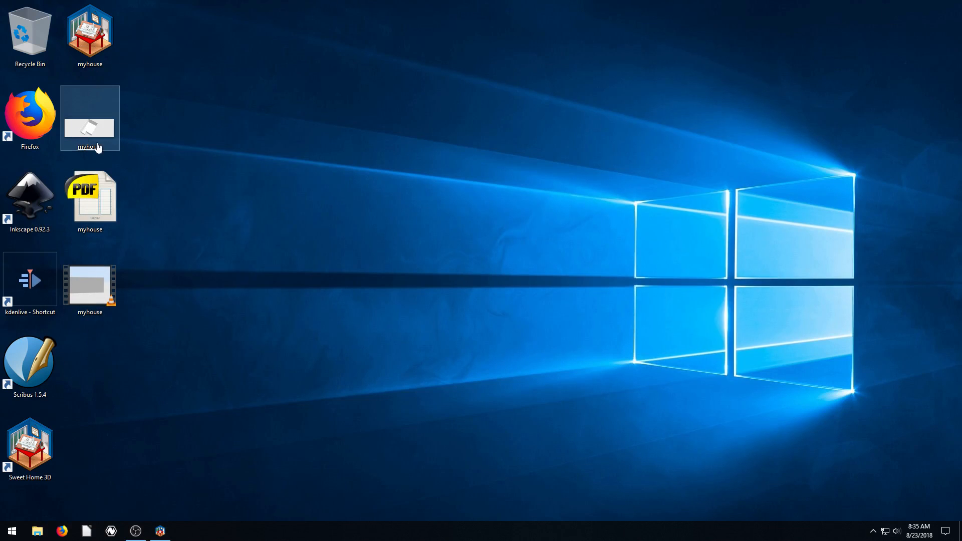
click(89, 200)
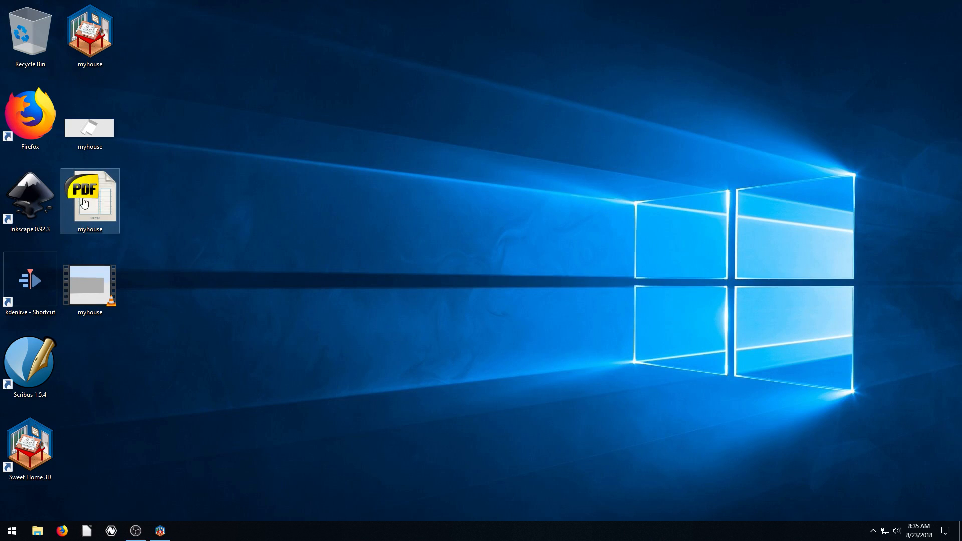
click(89, 283)
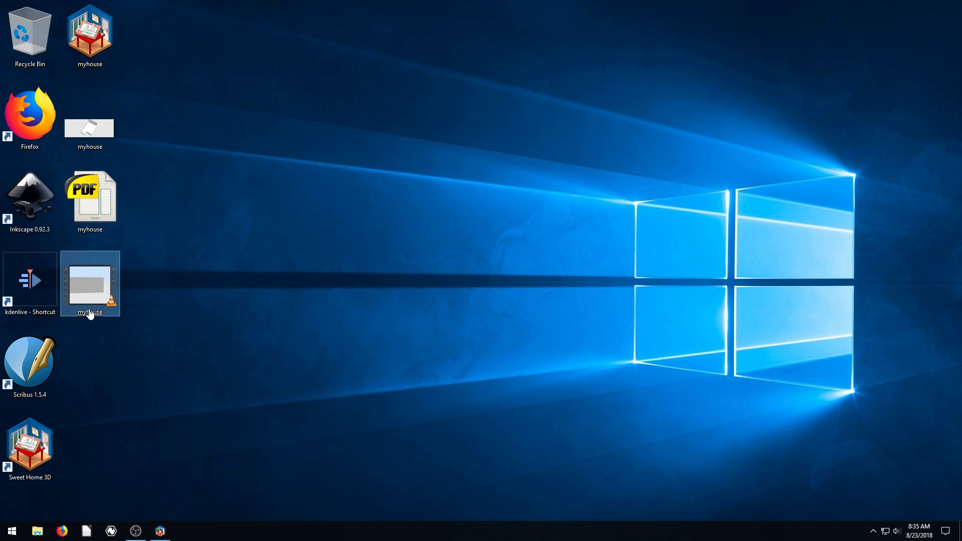
double_click(89, 283)
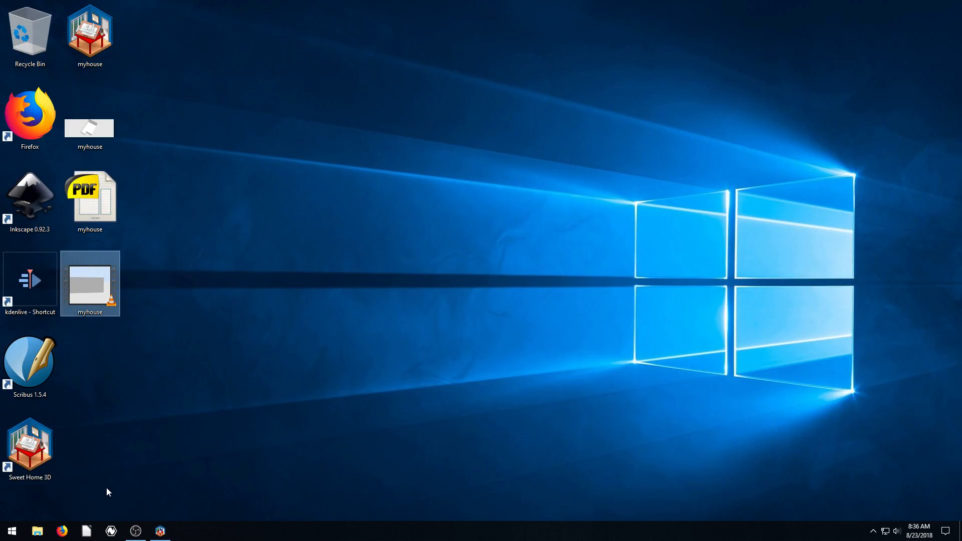
double_click(90, 283)
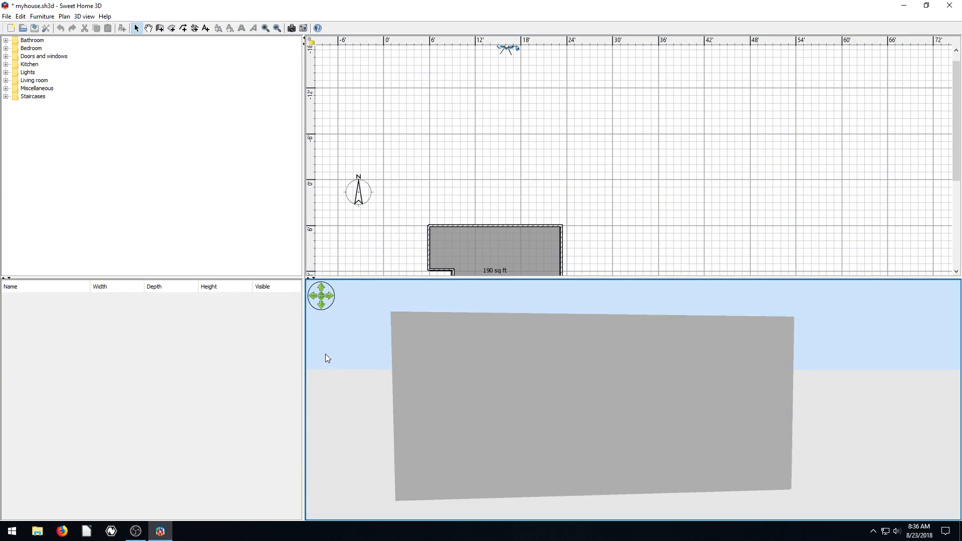
mouse_move(71, 272)
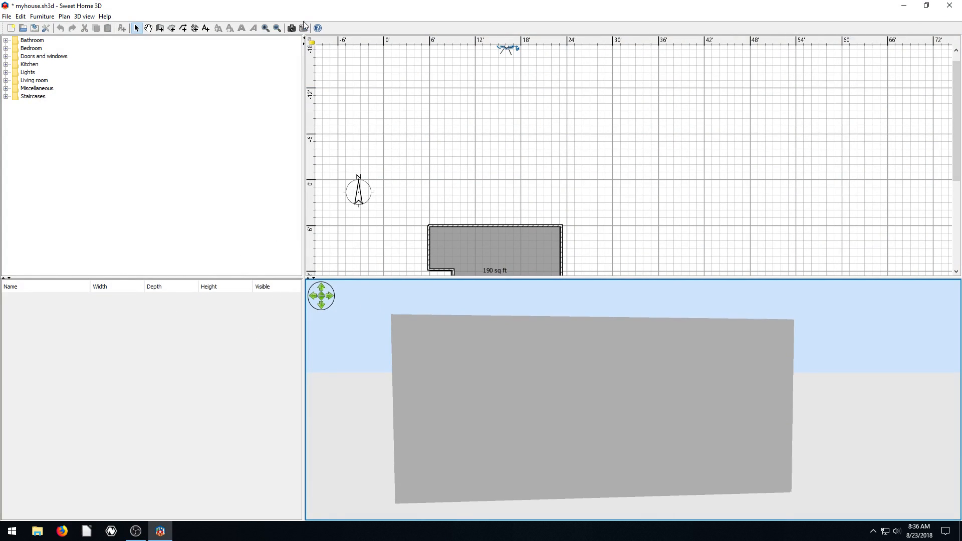
click(303, 29)
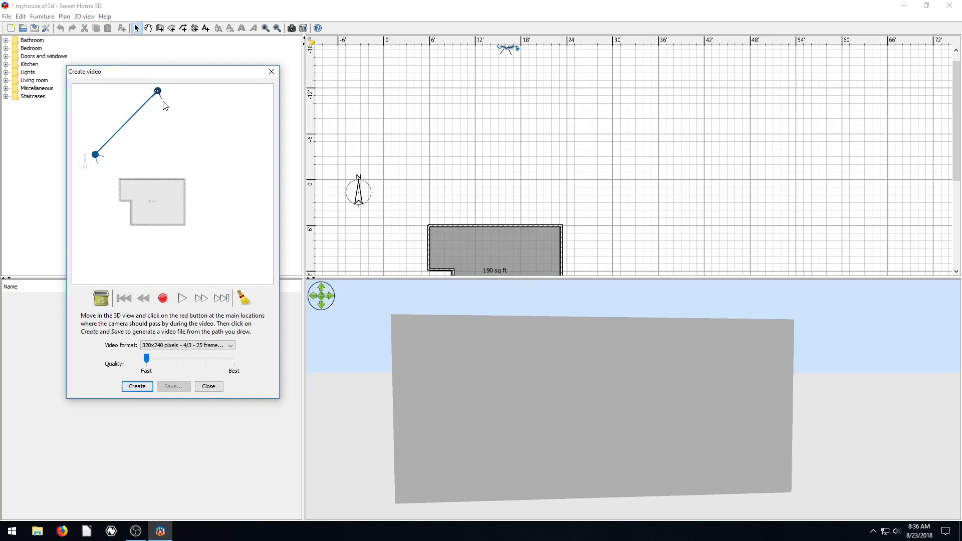
mouse_move(96, 161)
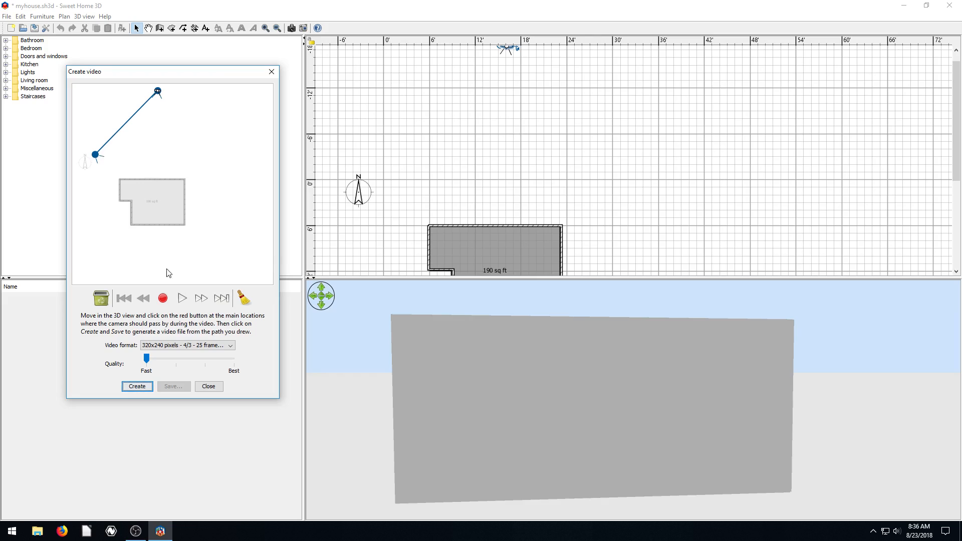
click(208, 387)
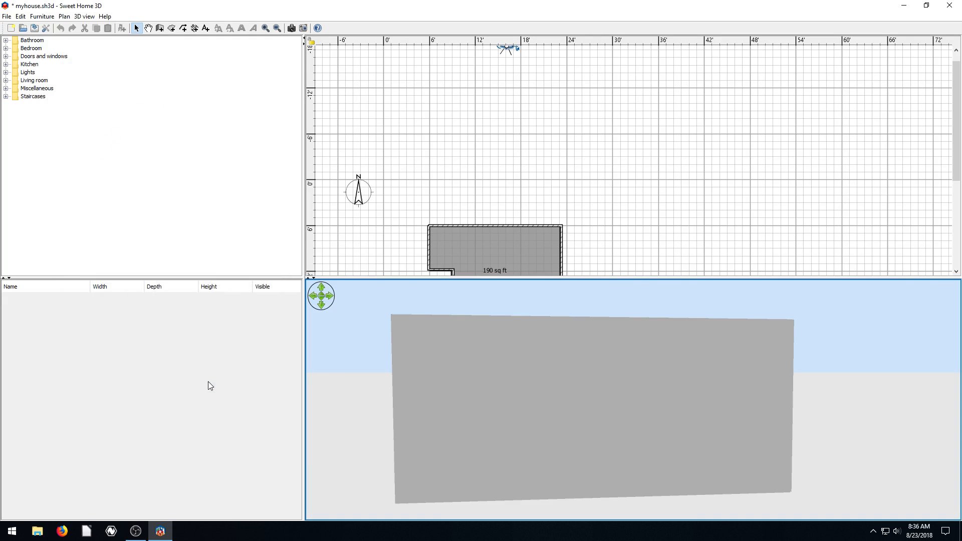
mouse_move(530, 406)
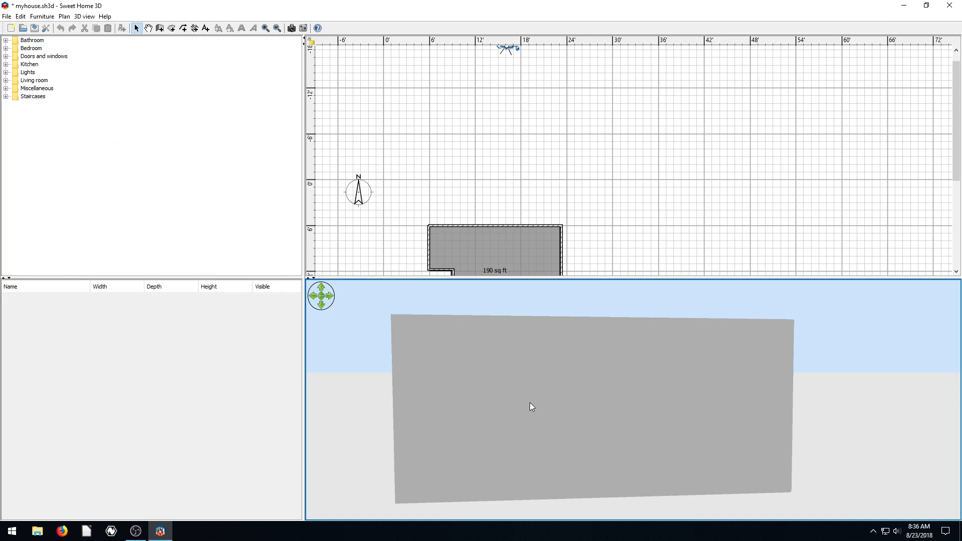
mouse_move(532, 404)
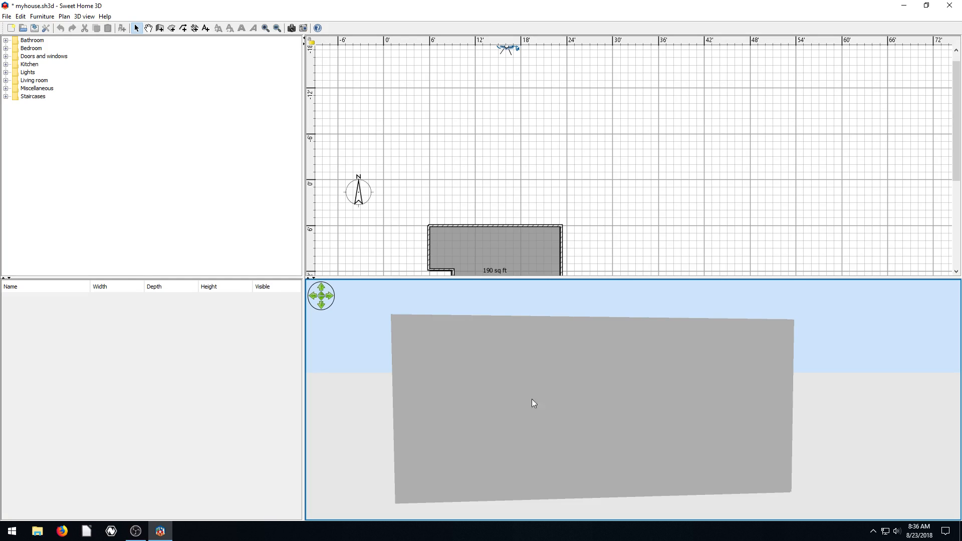
mouse_move(446, 400)
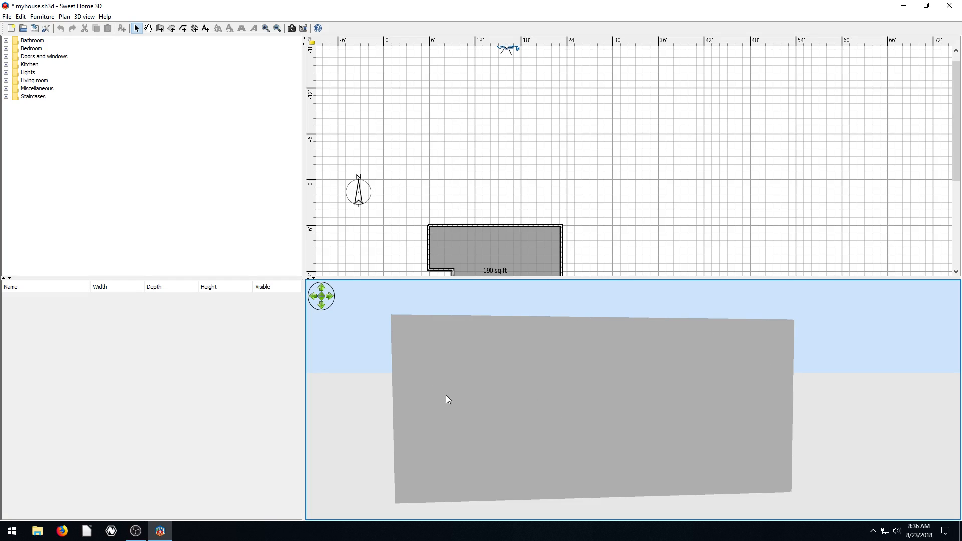